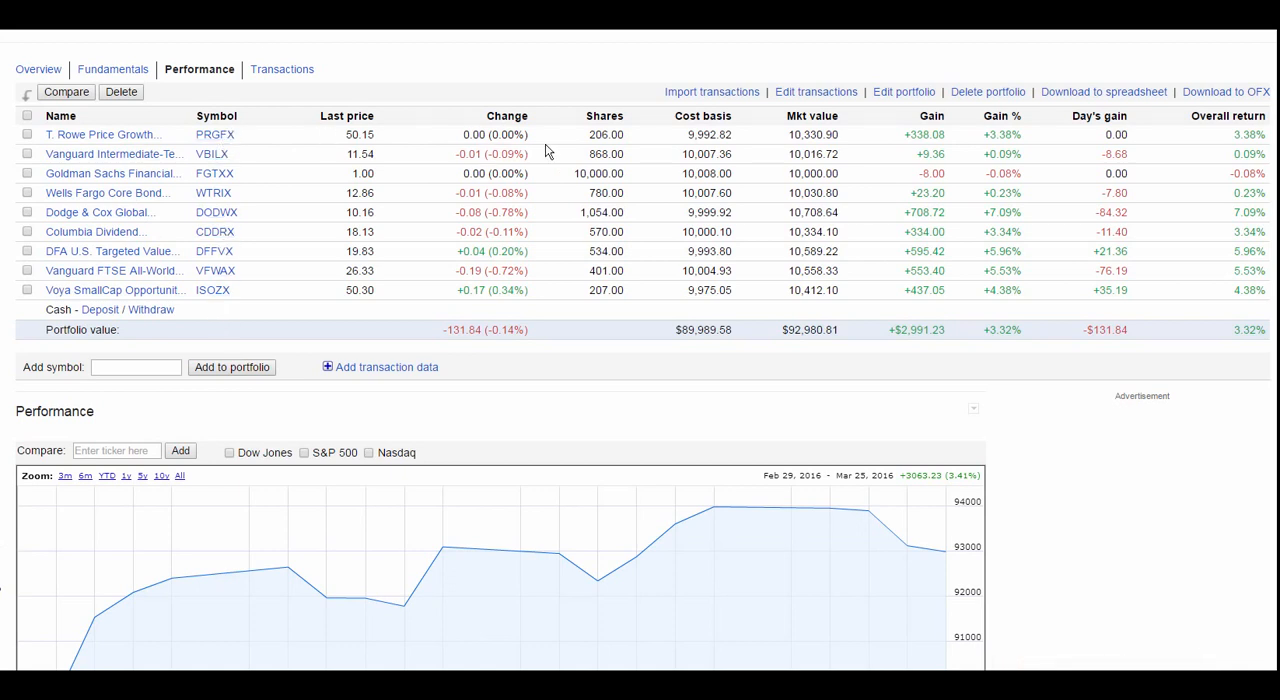
mouse_move(532, 204)
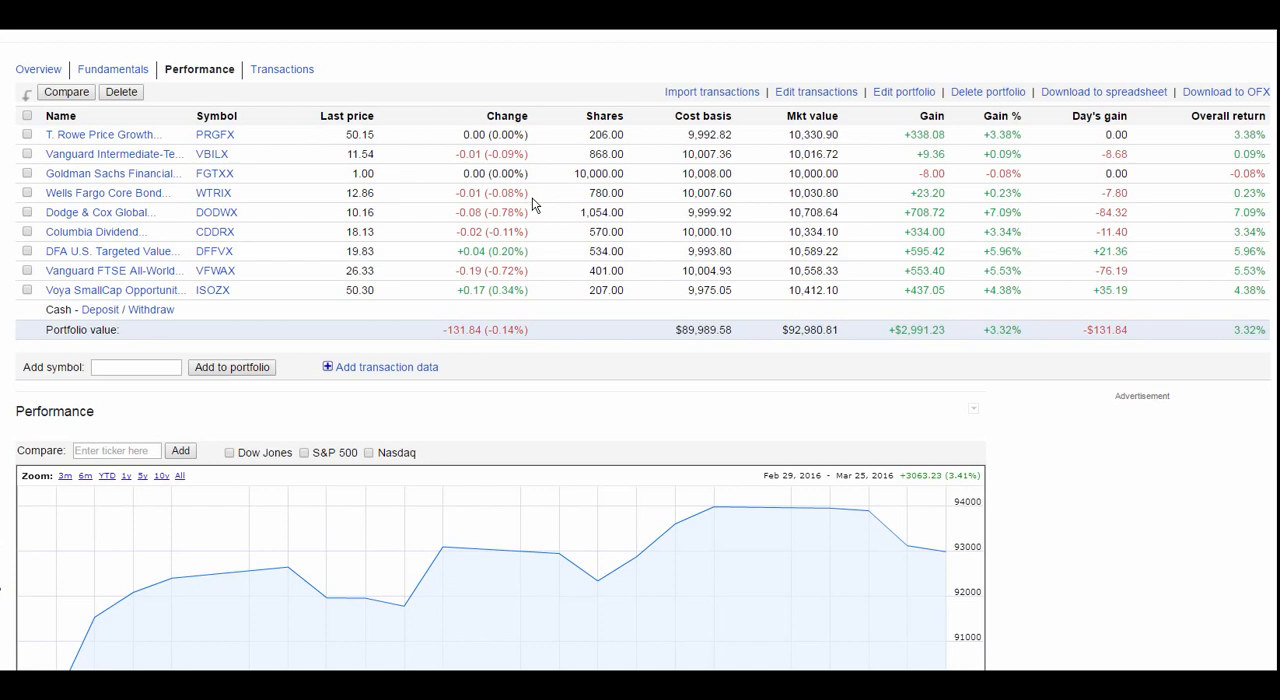
mouse_move(470, 318)
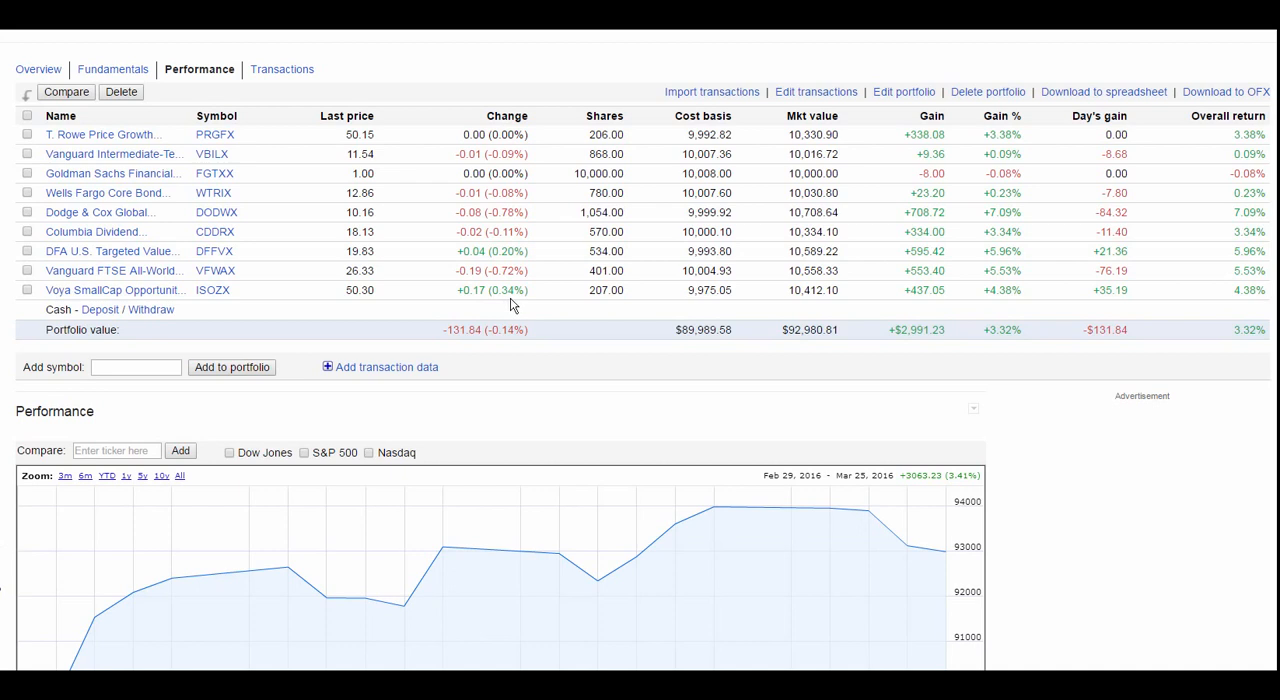
mouse_move(1252, 308)
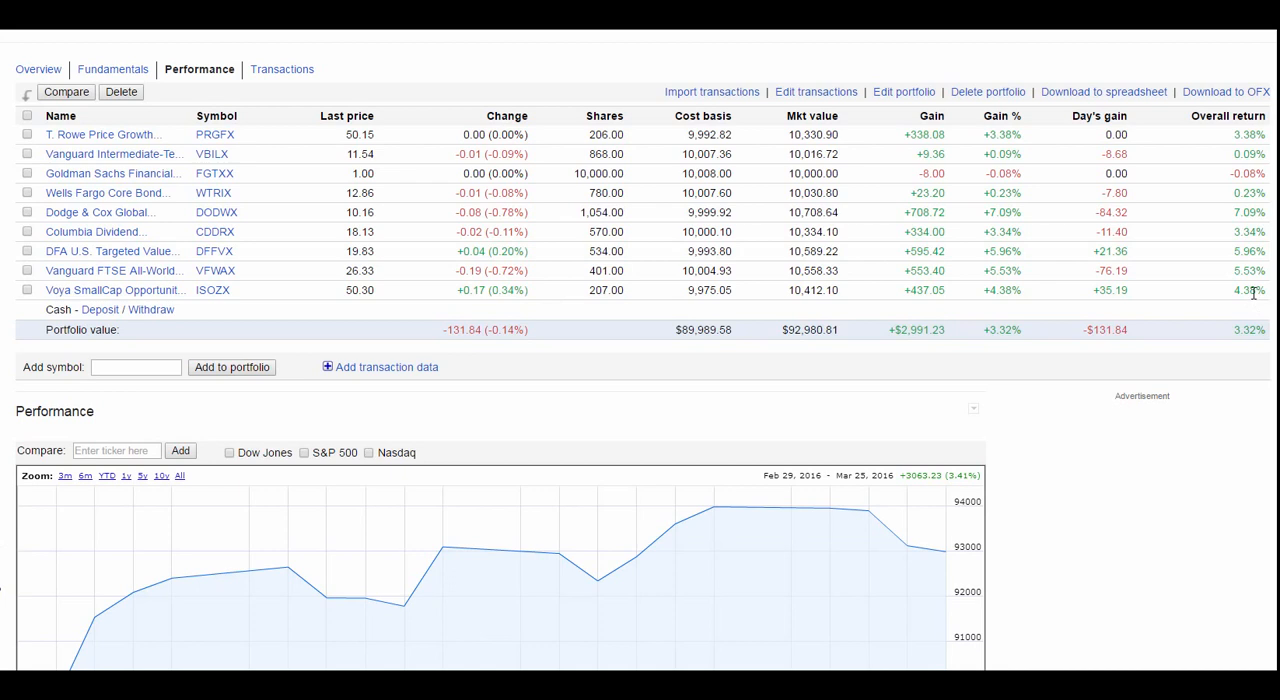
mouse_move(1252, 290)
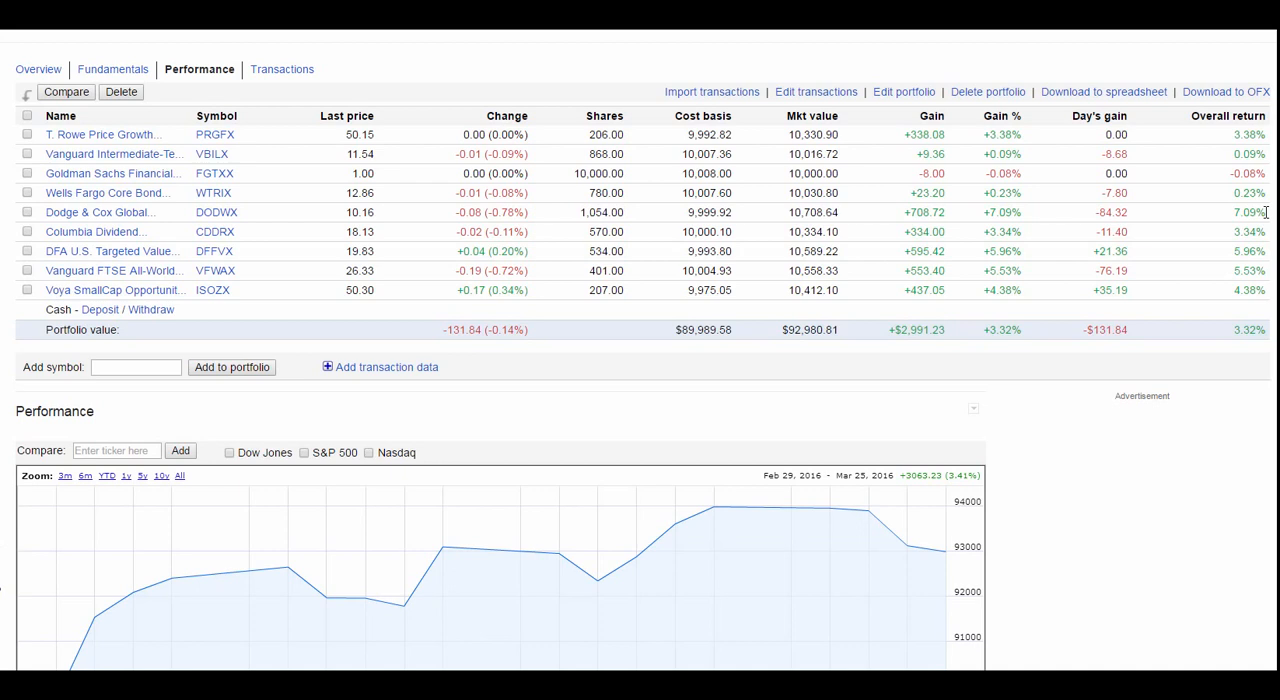
mouse_move(1036, 340)
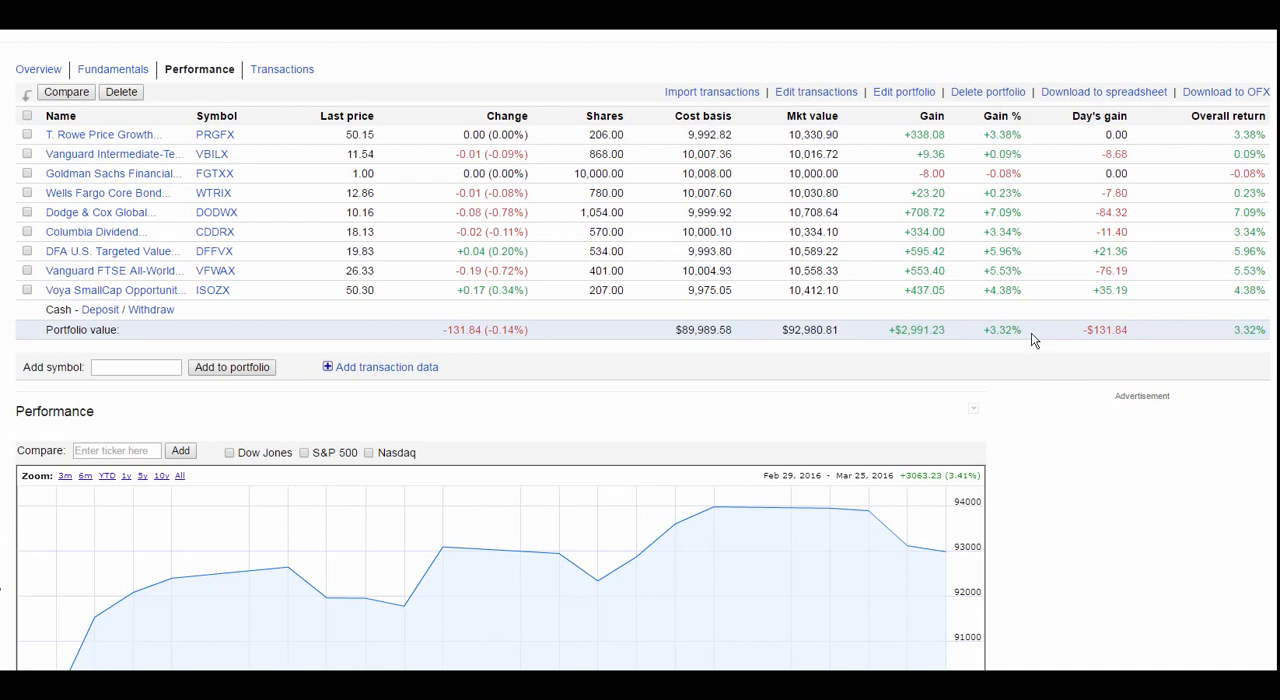
mouse_move(320, 208)
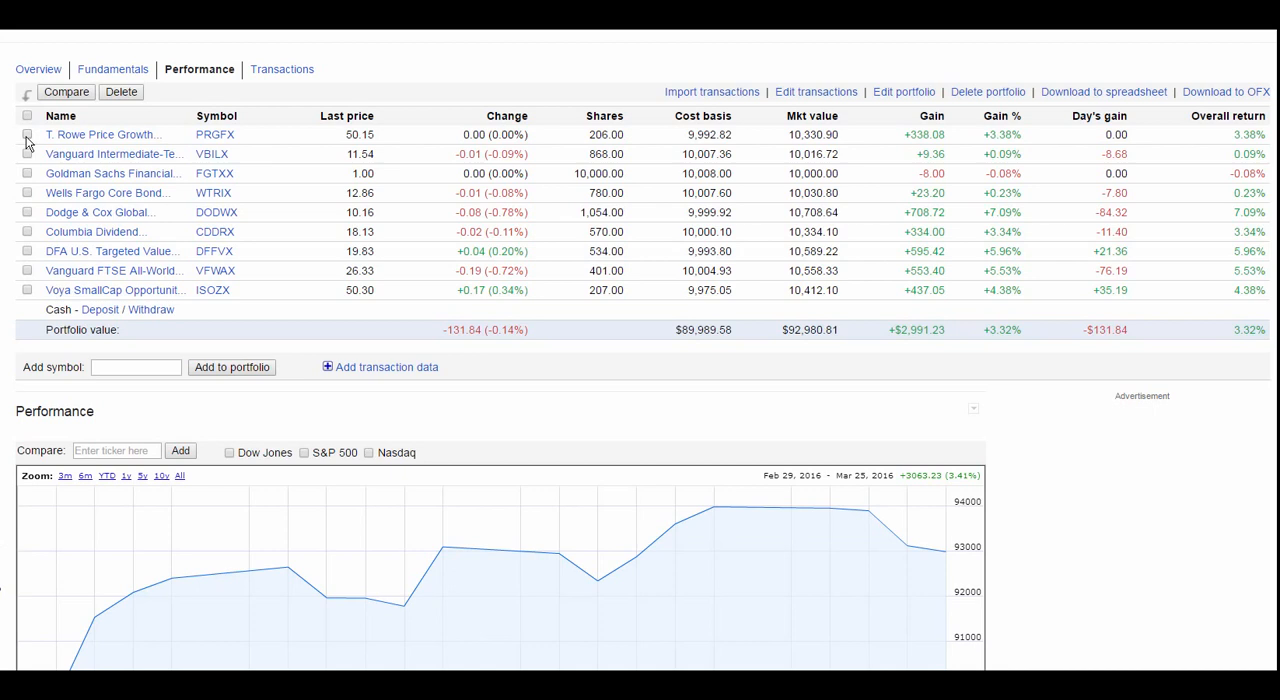
Select every fund in the holdings table and compare them on one chart
click(28, 154)
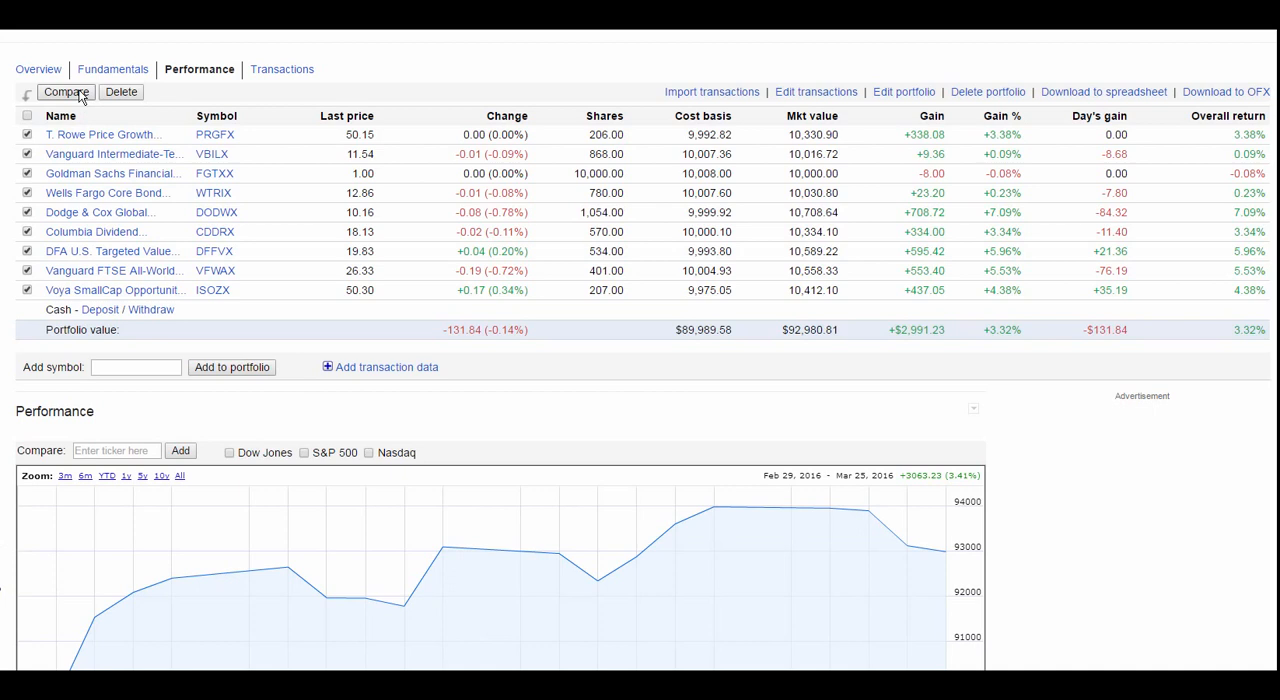
click(66, 92)
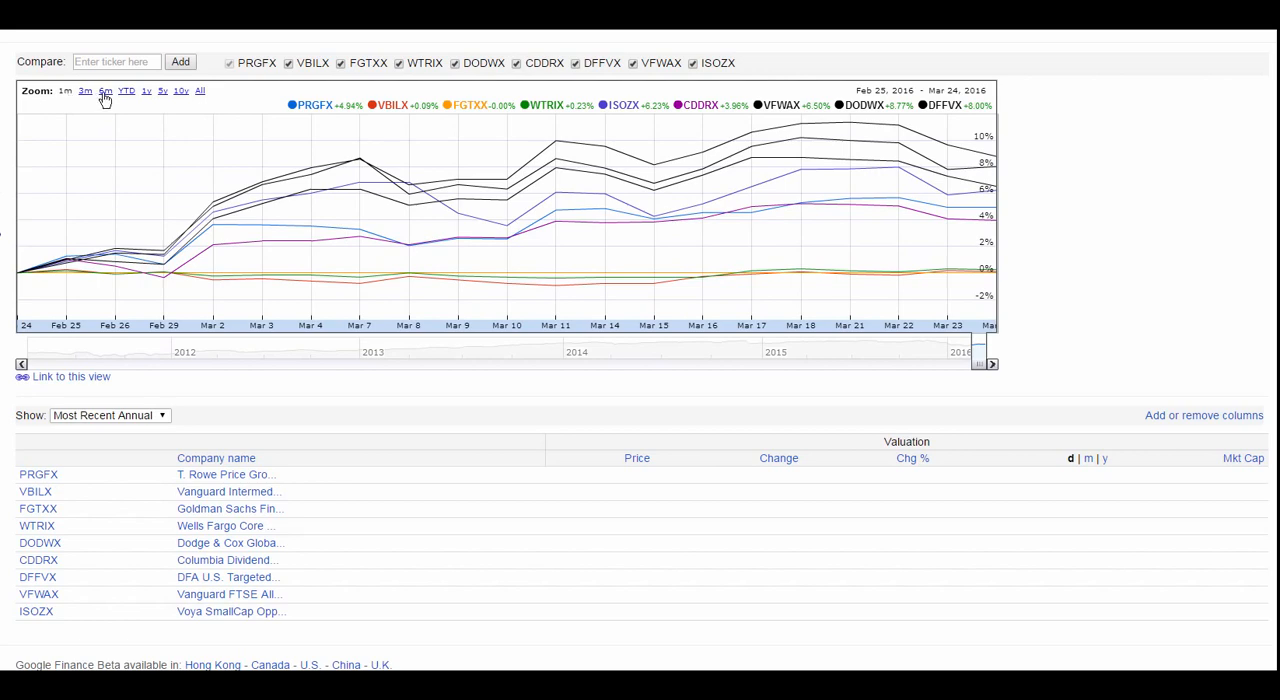
Try the 6m, 1y, 5y and 10y ranges, then settle on a one-year span, March 2015 to March 2016
click(104, 92)
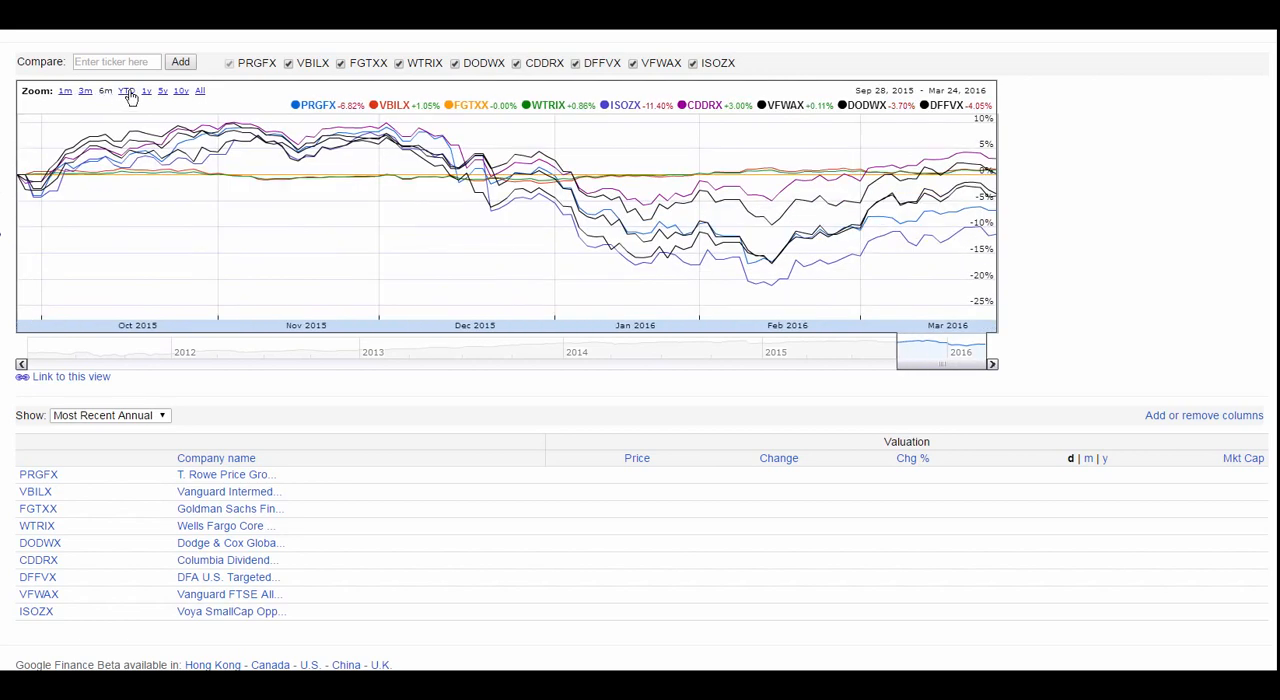
click(146, 92)
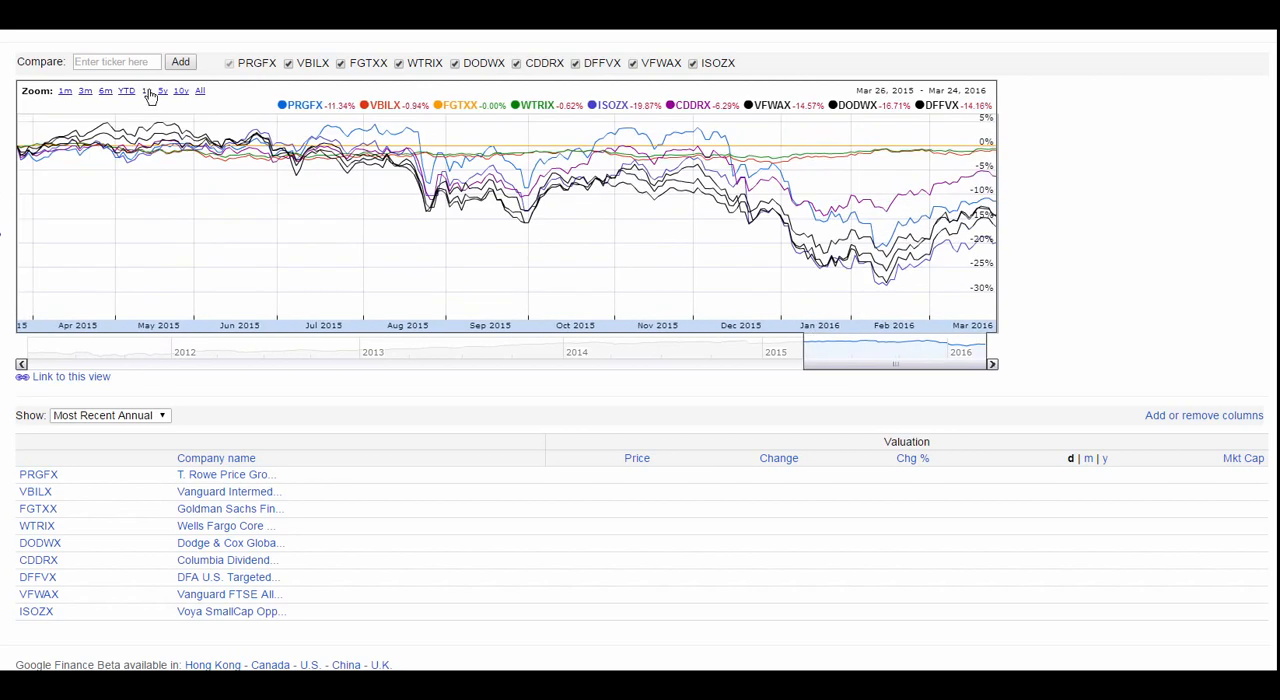
click(162, 92)
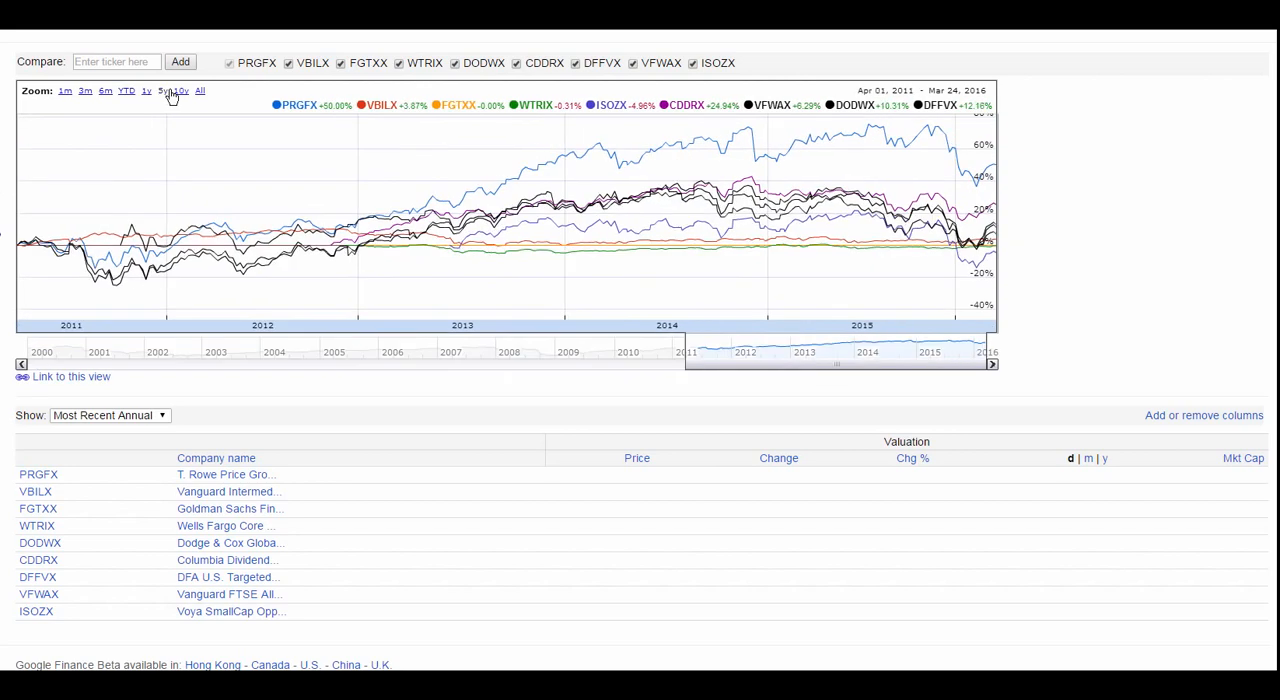
click(182, 92)
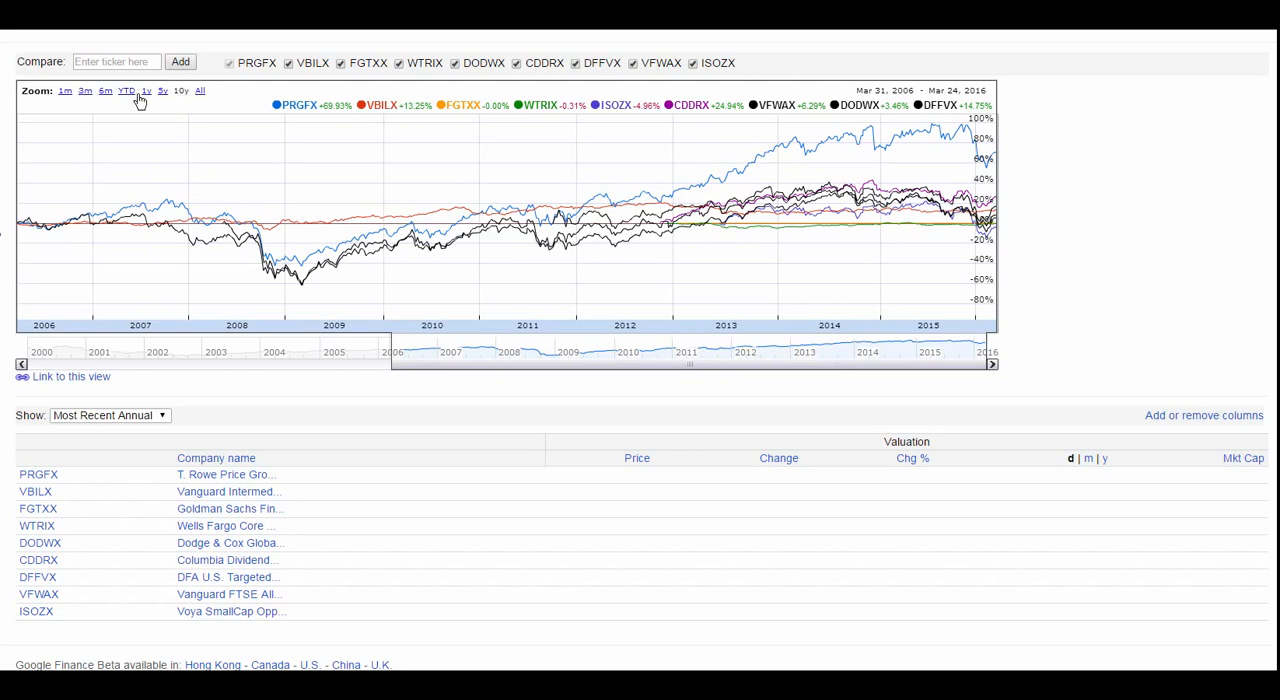
mouse_move(146, 96)
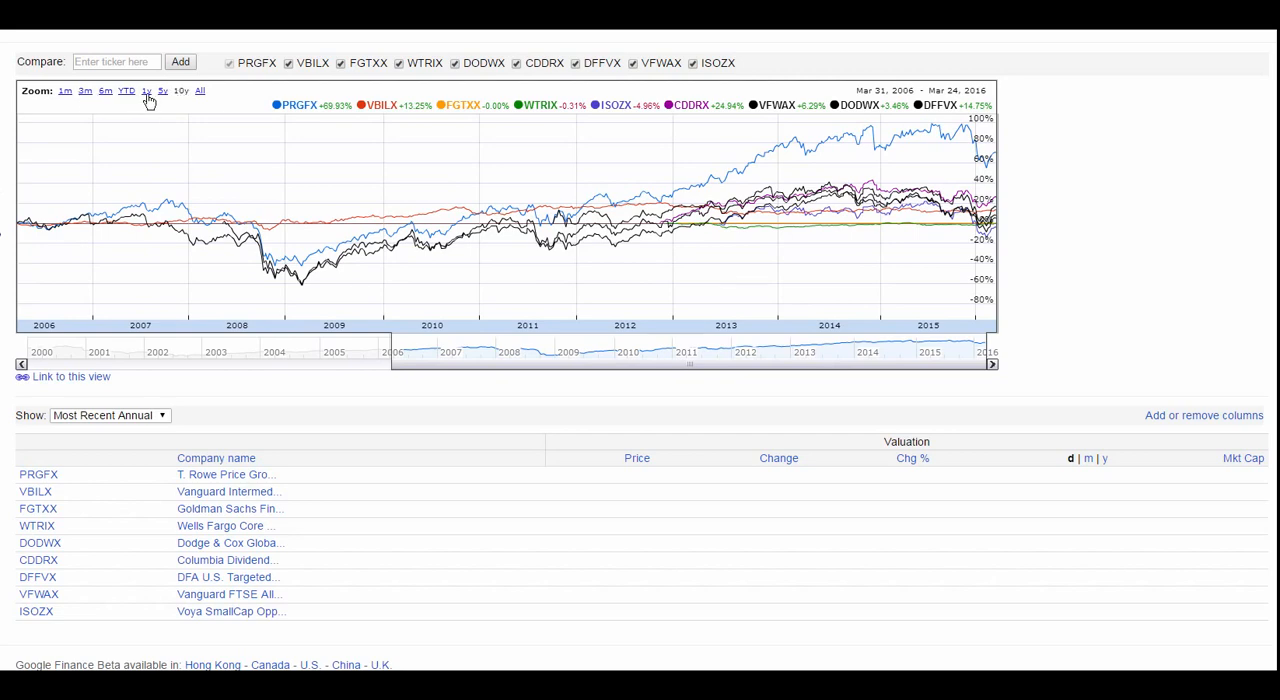
click(144, 92)
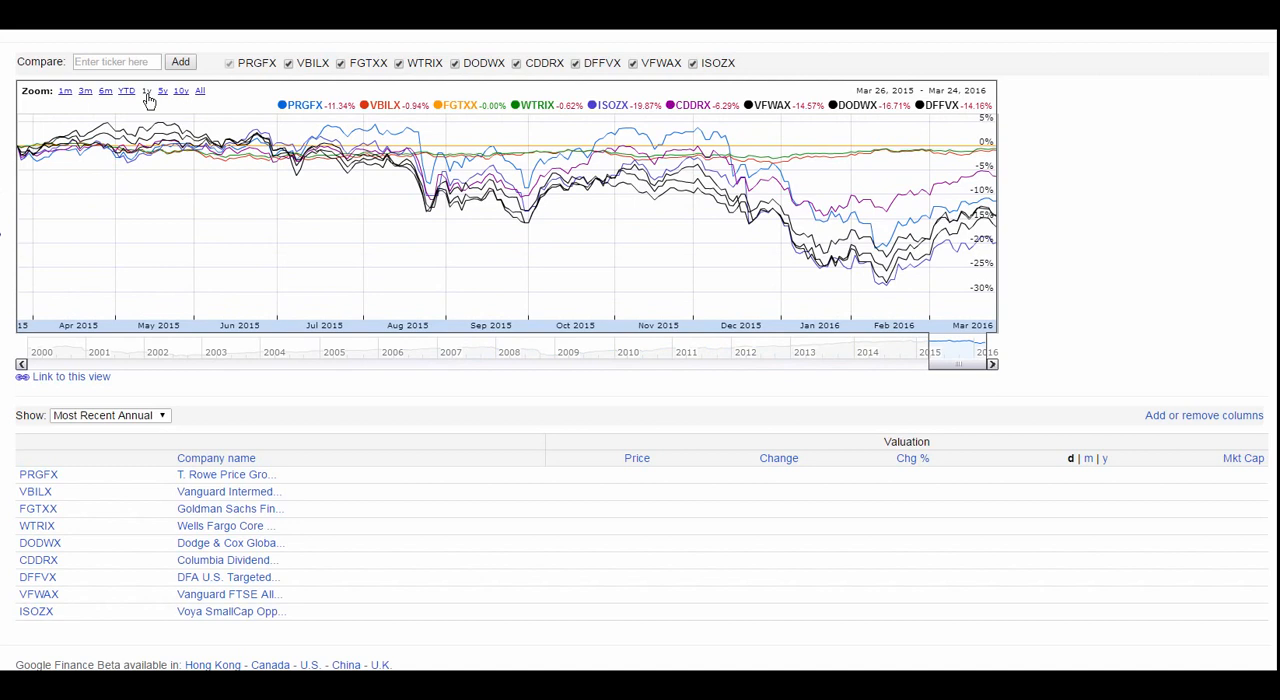
mouse_move(148, 100)
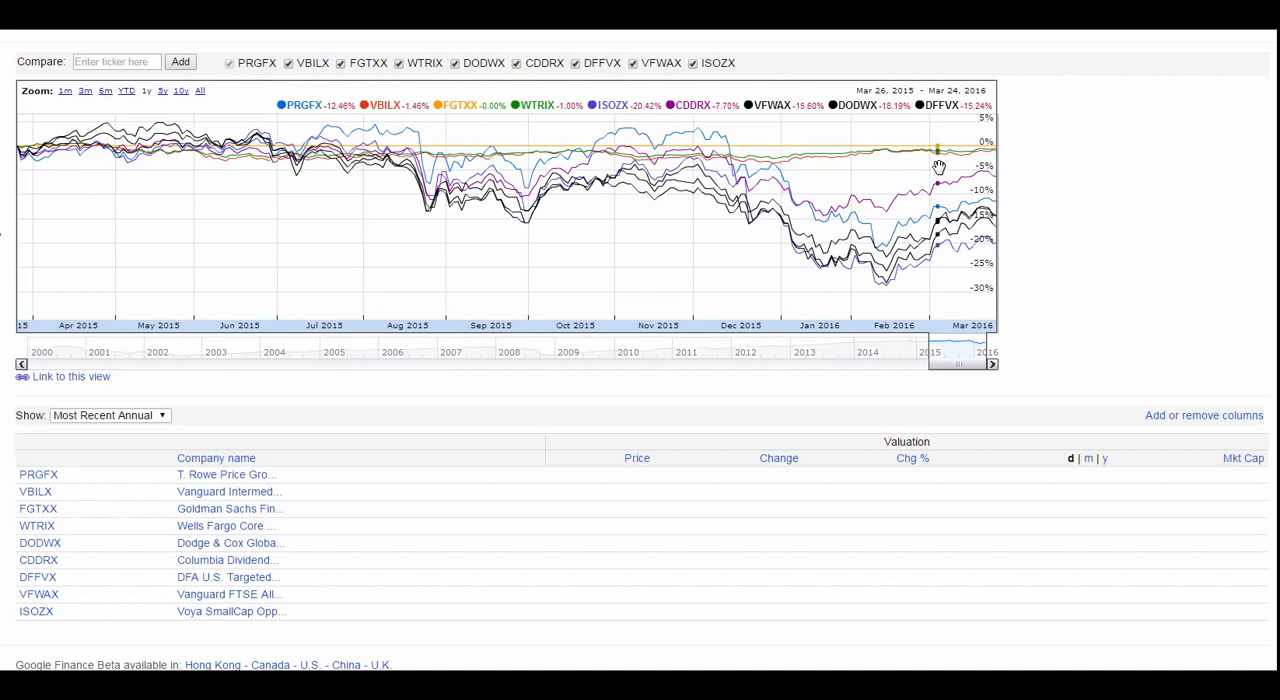
mouse_move(976, 160)
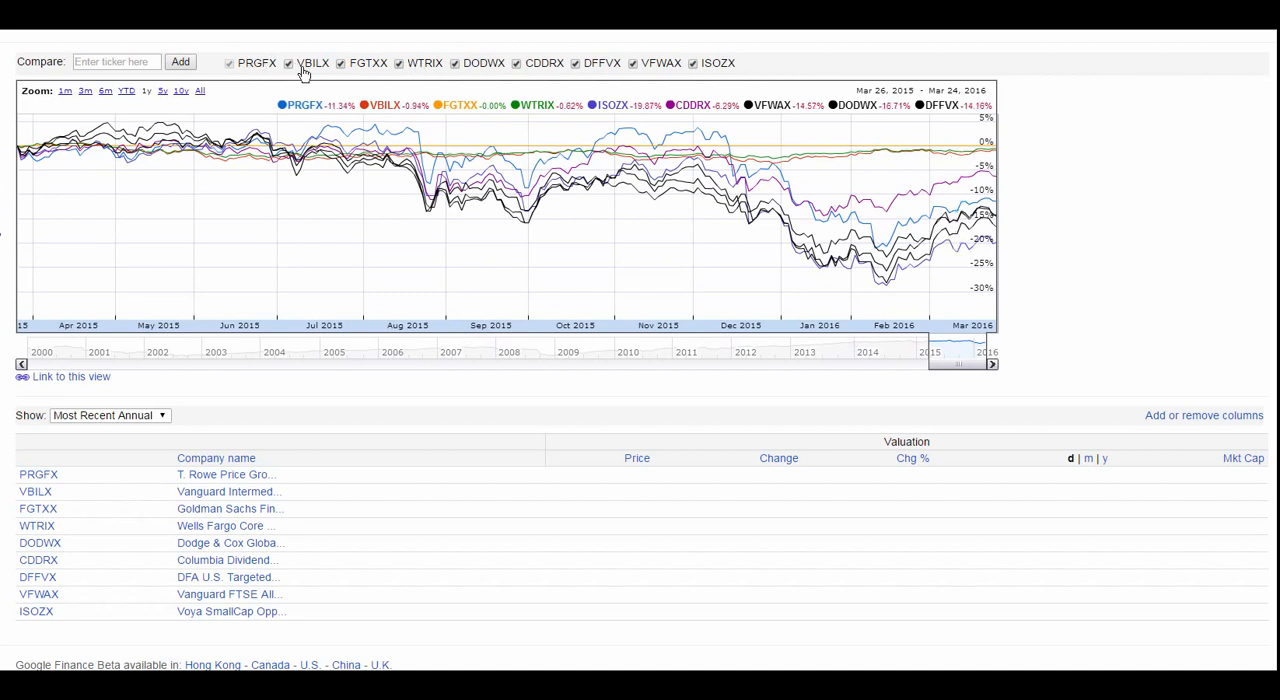
click(288, 64)
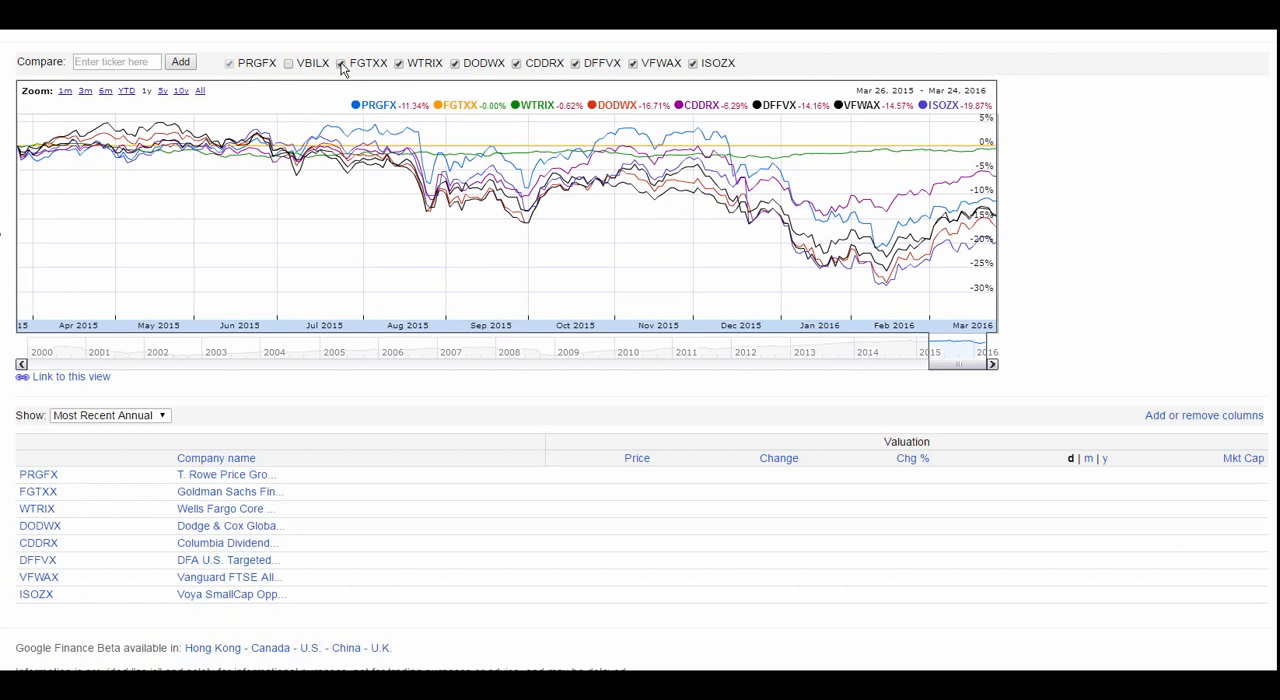
click(288, 64)
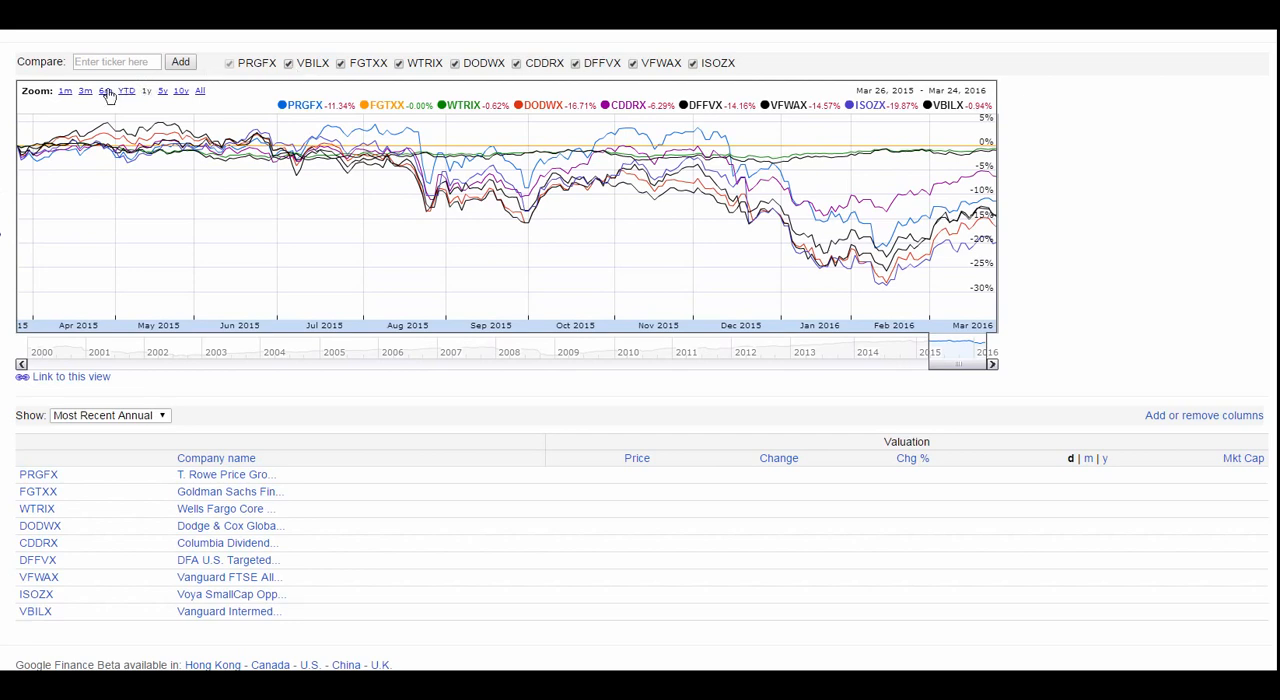
Narrow the comparison chart through six and three months down to a one-month range
click(84, 92)
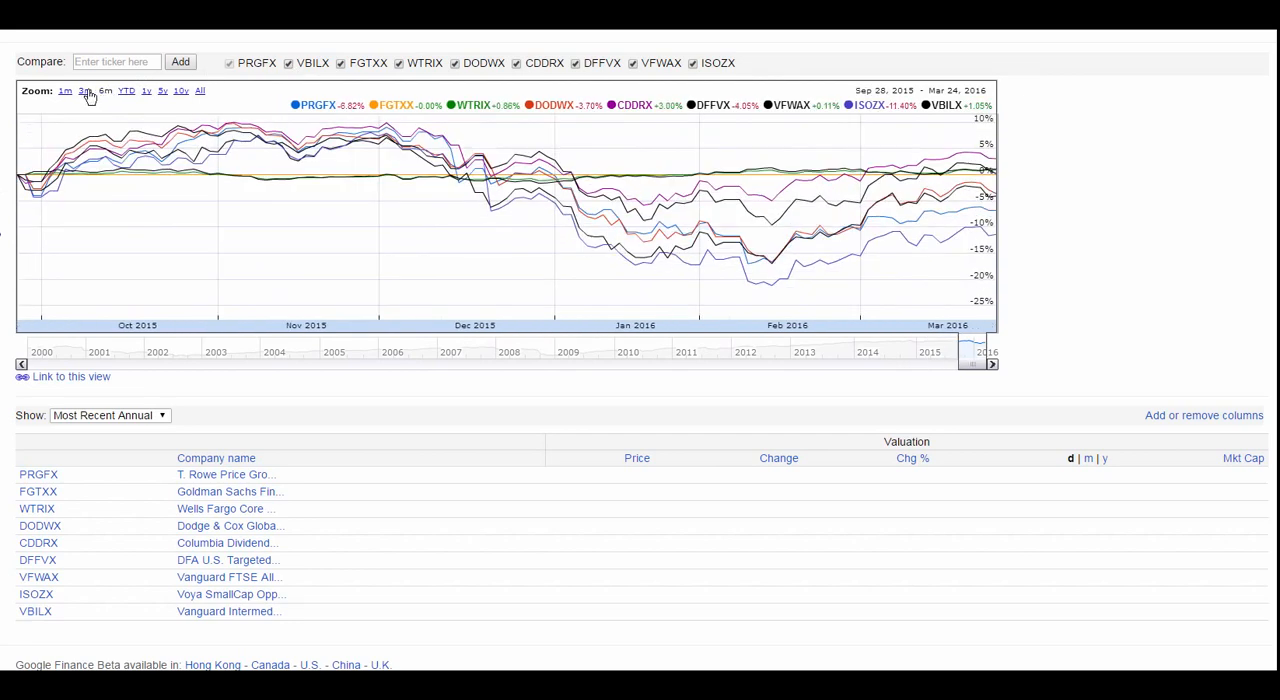
click(84, 92)
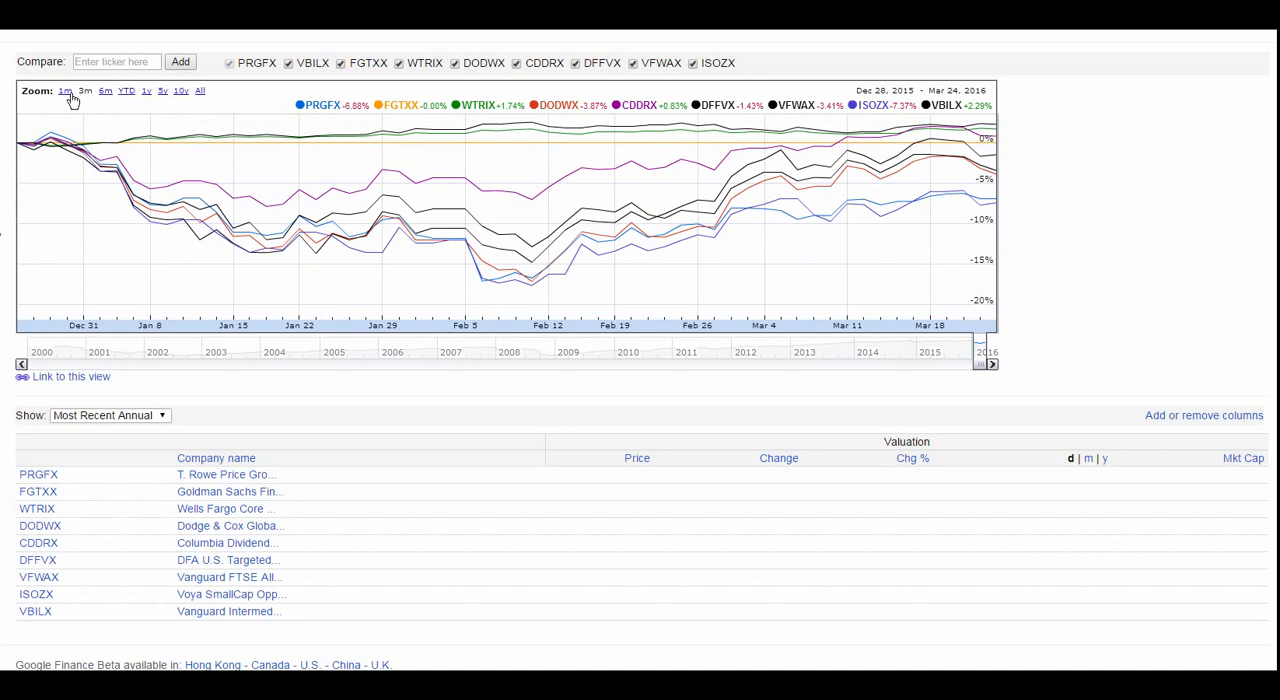
click(64, 92)
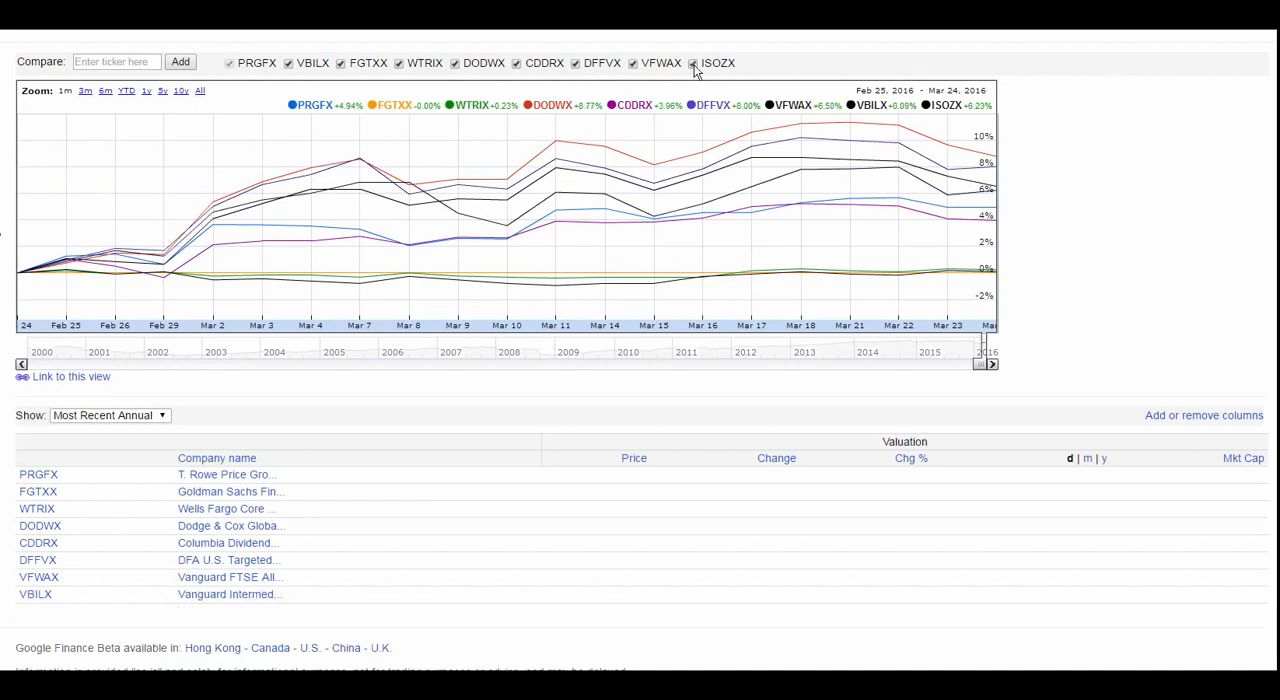
Remove CDDRX, WTRIX and VBILX from the comparison
click(632, 64)
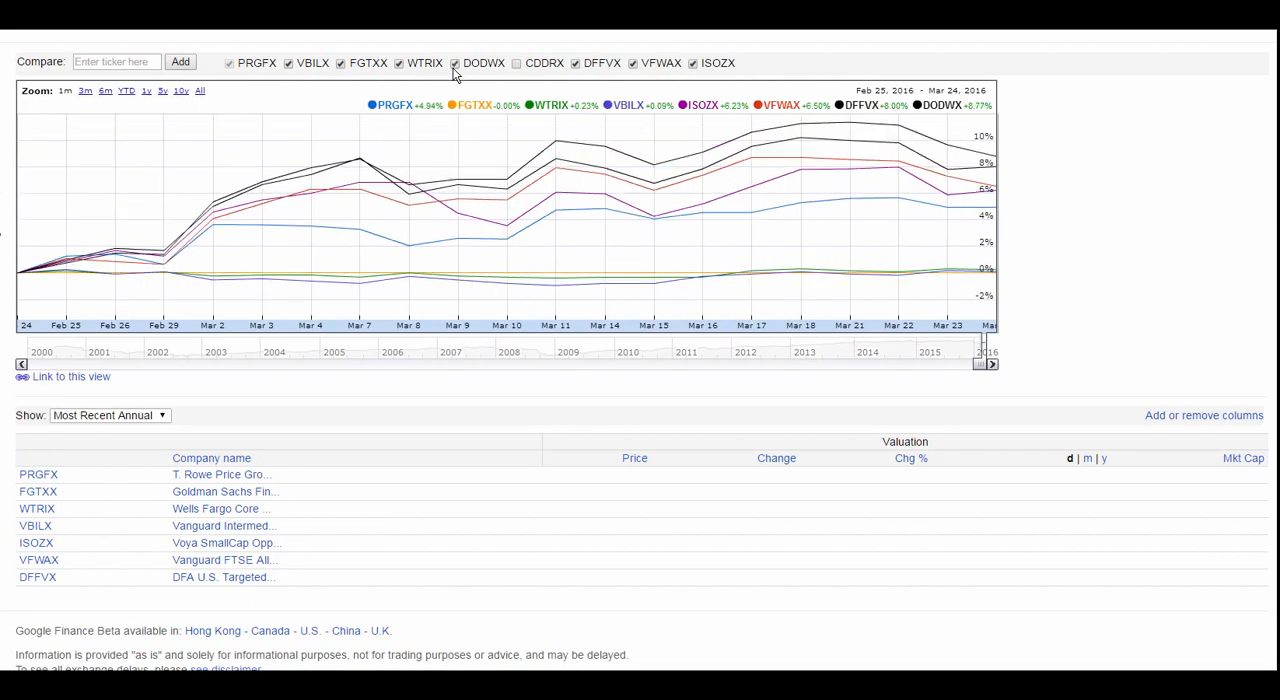
click(400, 64)
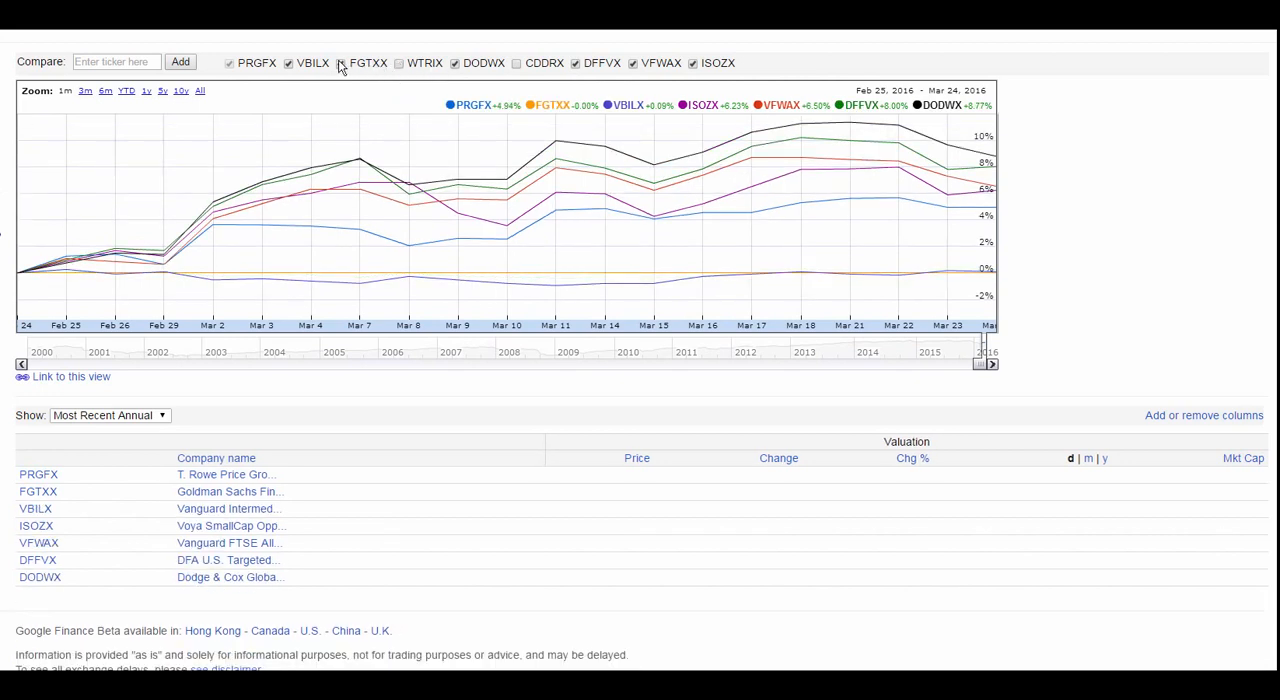
click(288, 64)
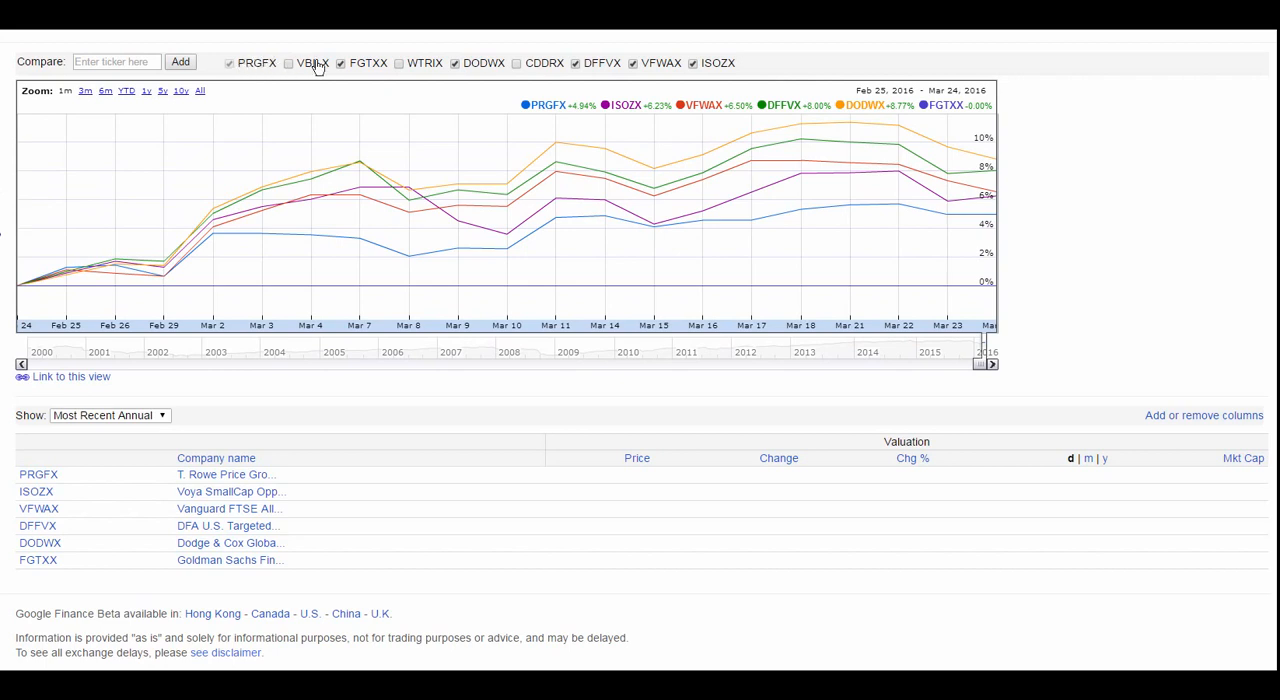
Toggle FGTXX, DFFVX, VFWAX and ISOZX off and back on, leaving six funds charted
click(340, 64)
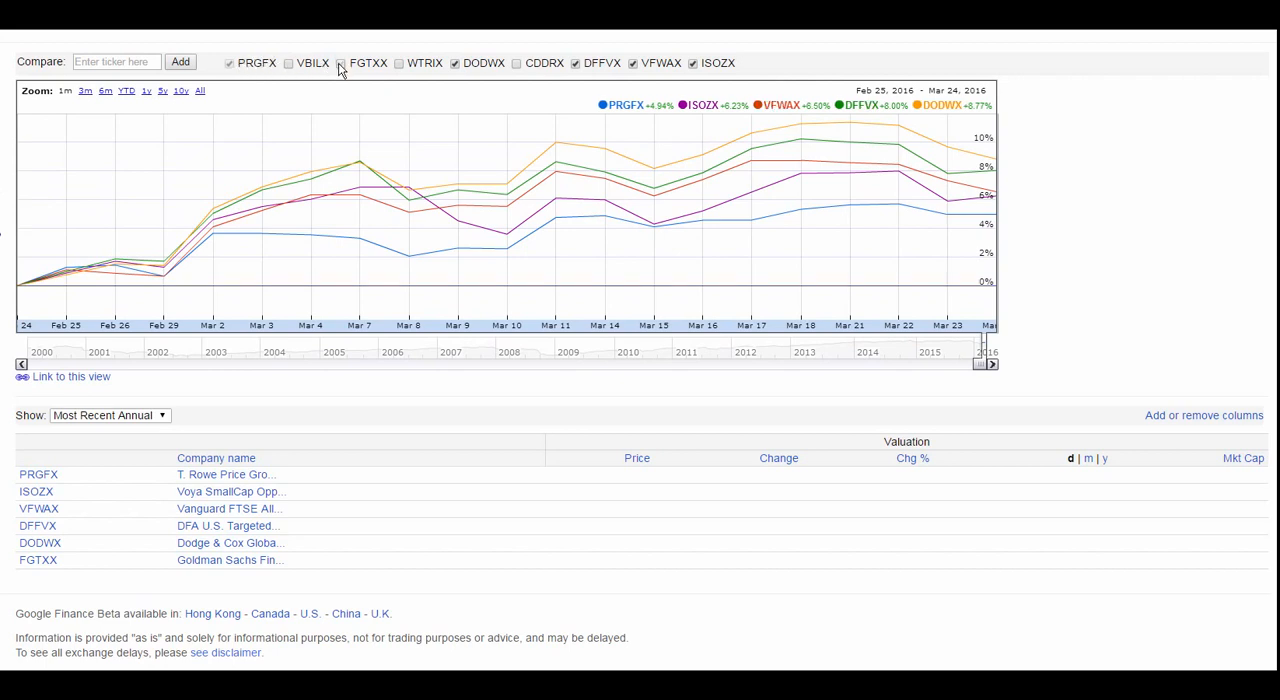
click(340, 64)
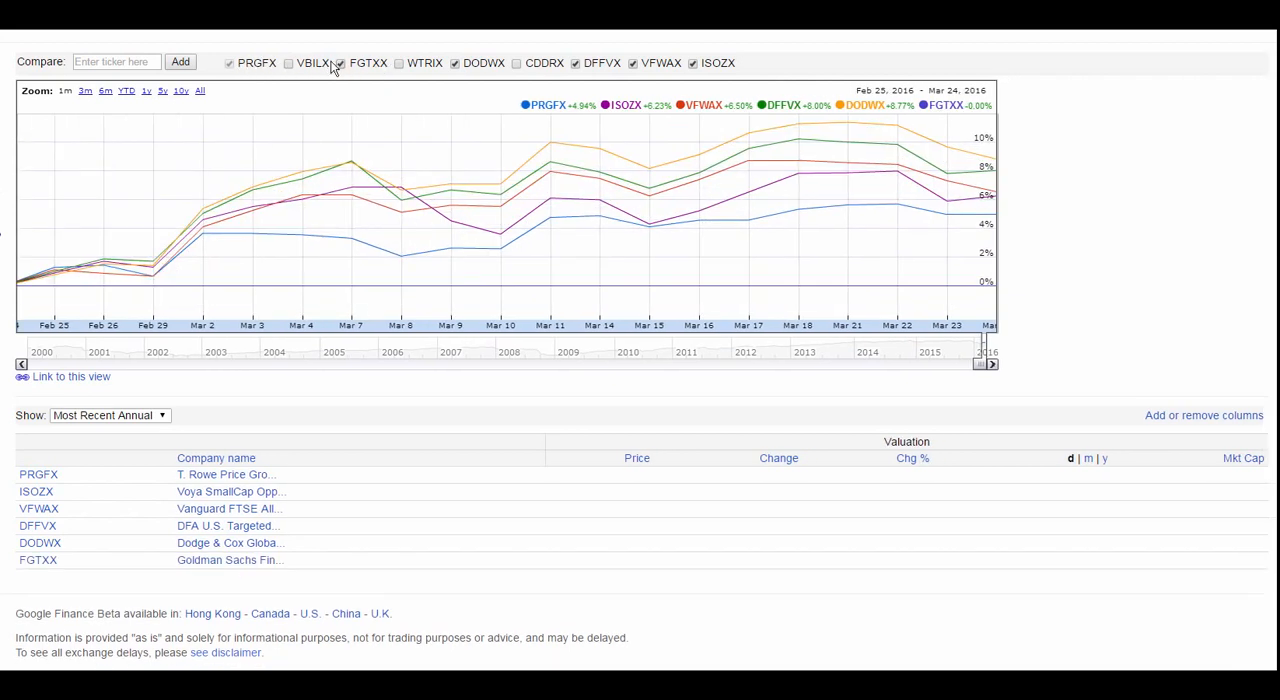
click(576, 64)
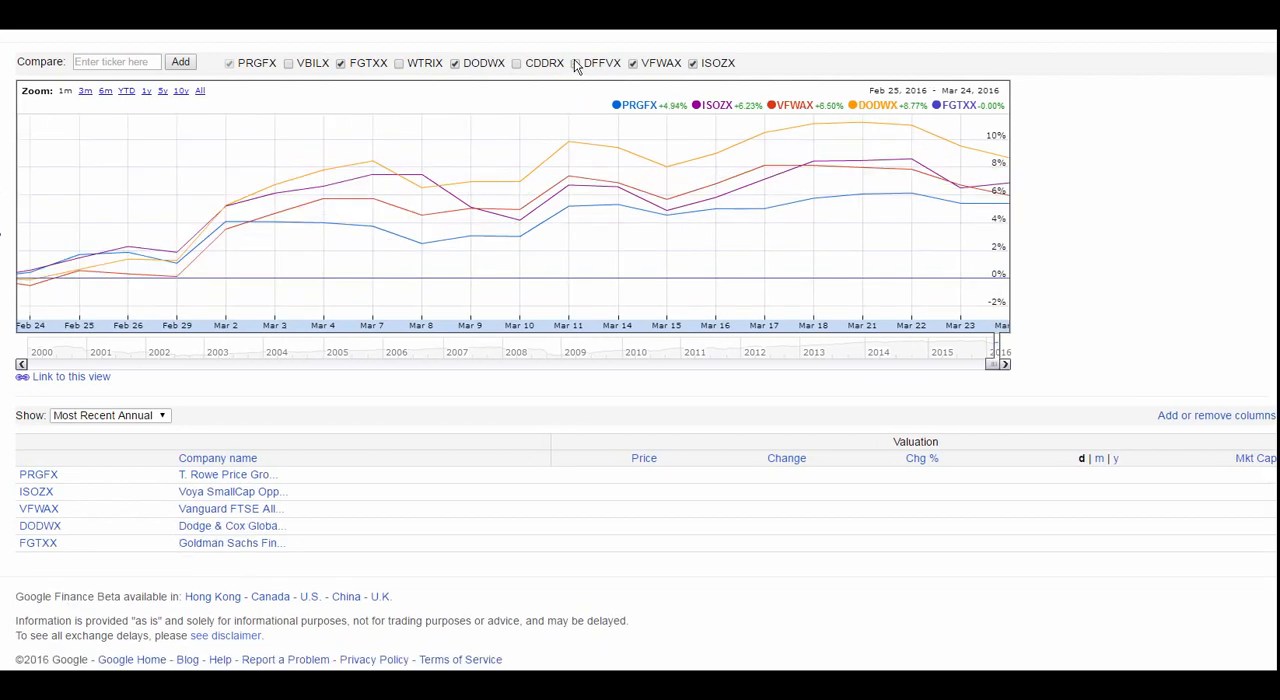
click(574, 64)
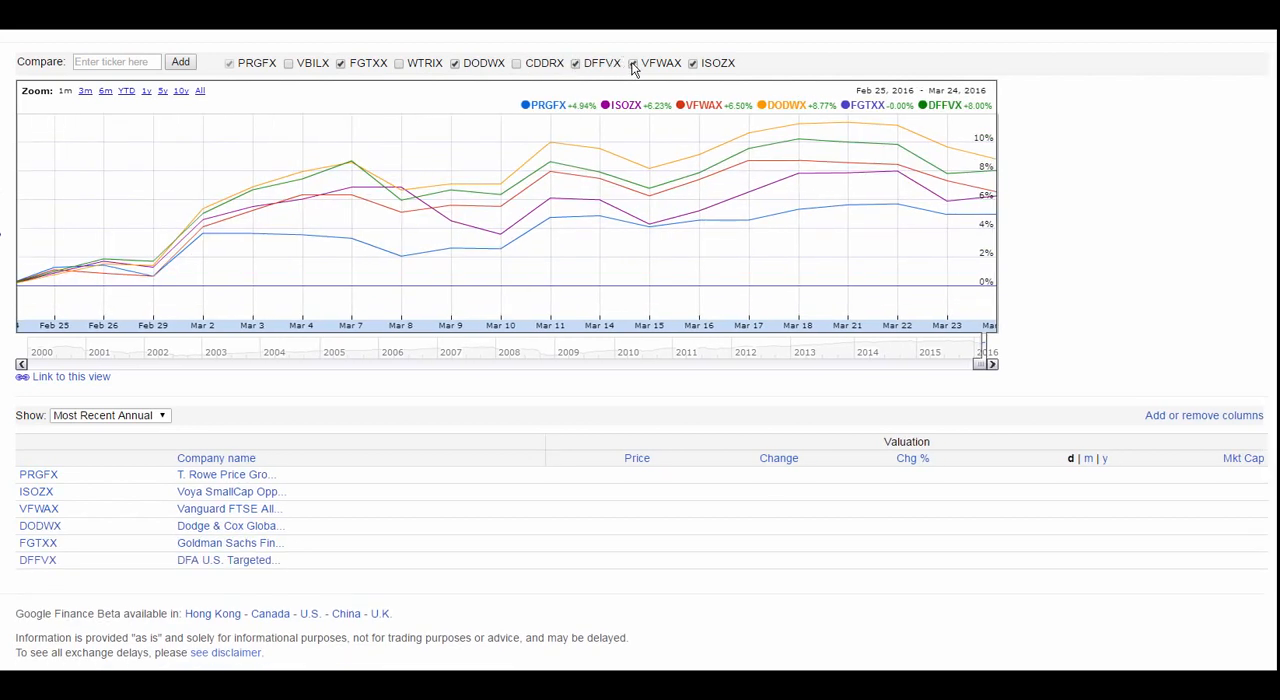
click(632, 64)
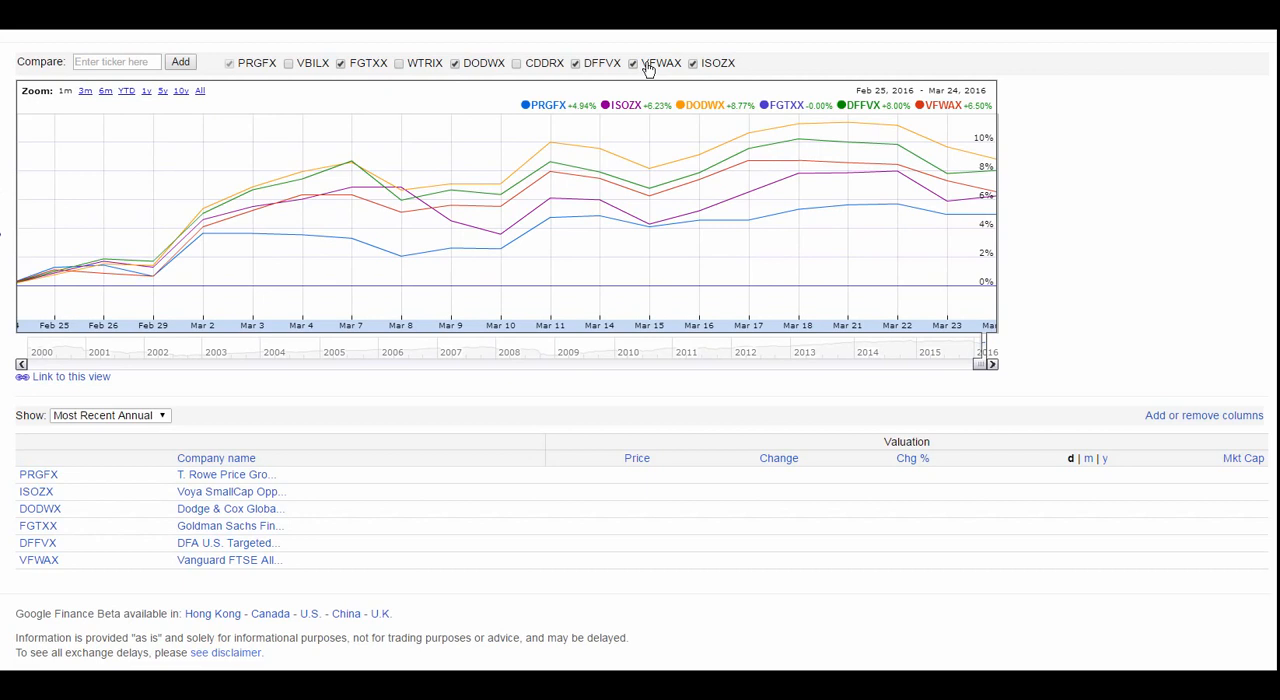
click(692, 64)
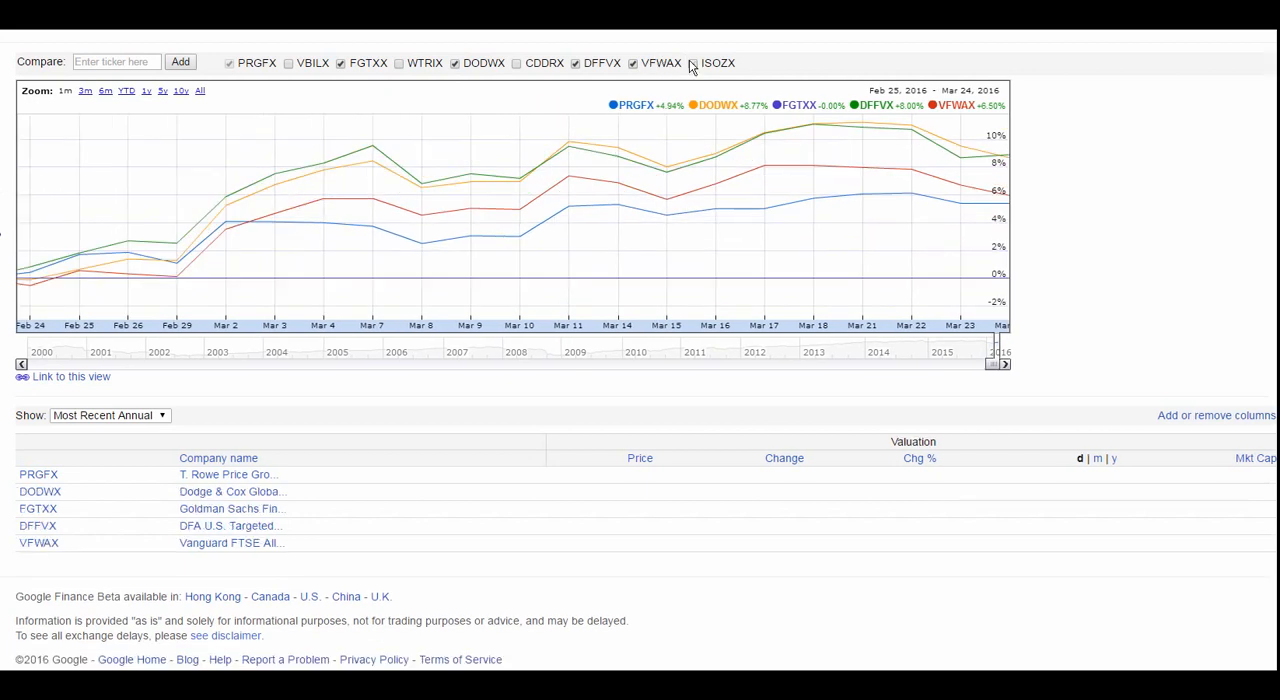
click(692, 64)
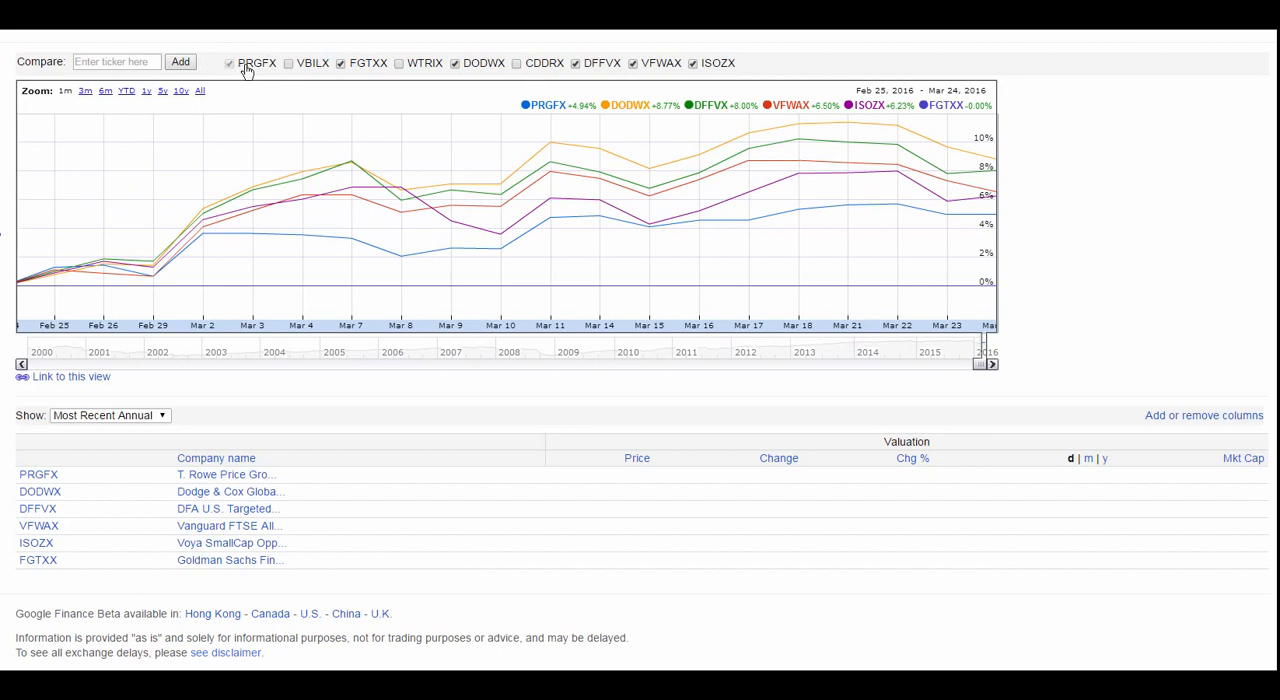
mouse_move(38, 474)
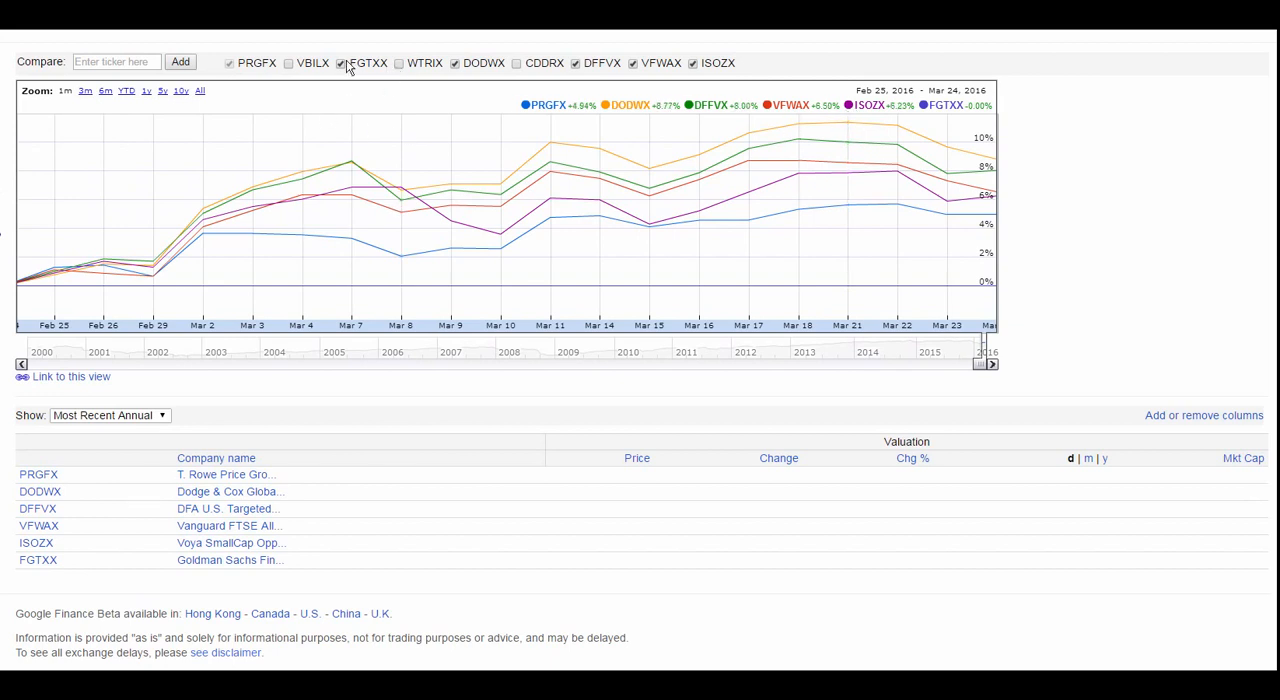
Remove FGTXX, VFWAX and ISOZX so only PRGFX, DODWX and DFFVX remain charted
click(340, 64)
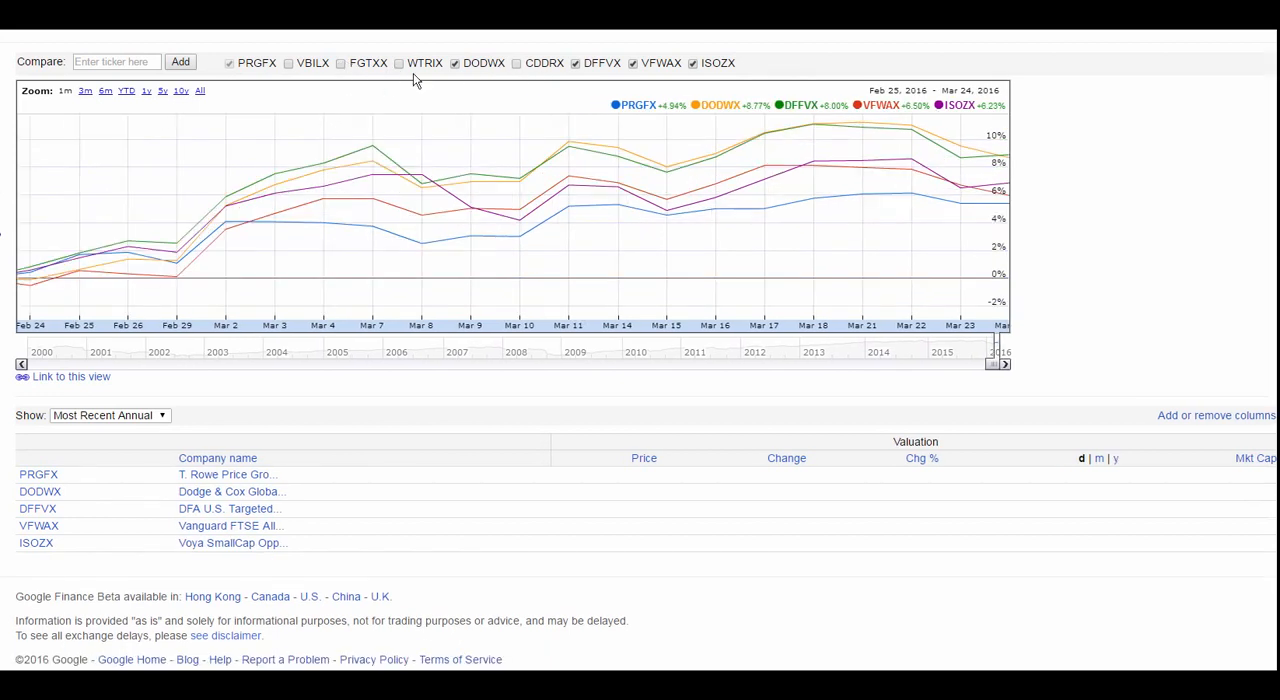
click(632, 64)
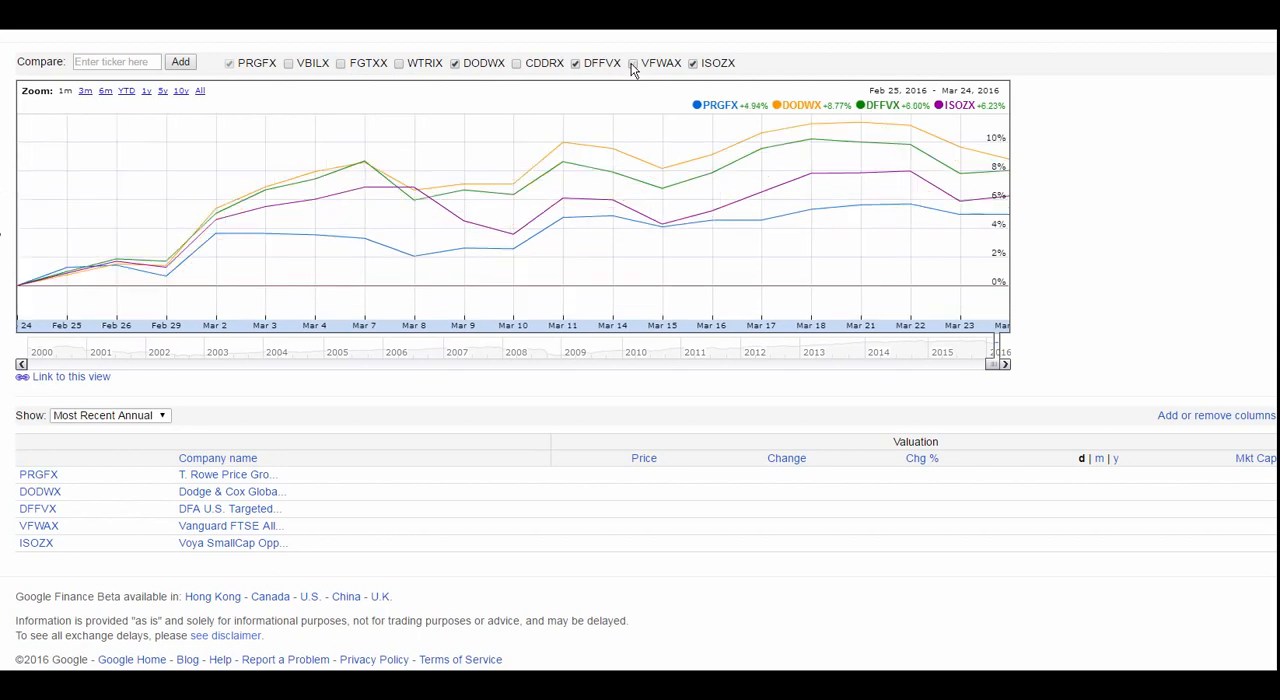
click(632, 64)
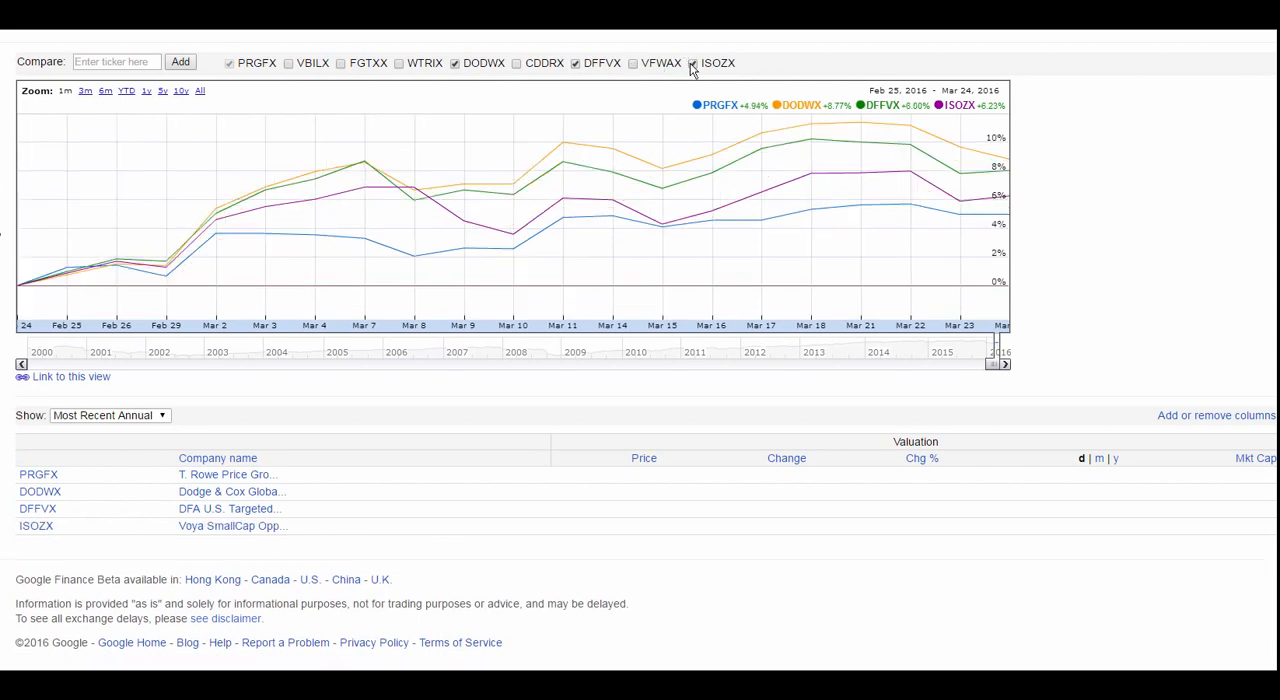
click(692, 64)
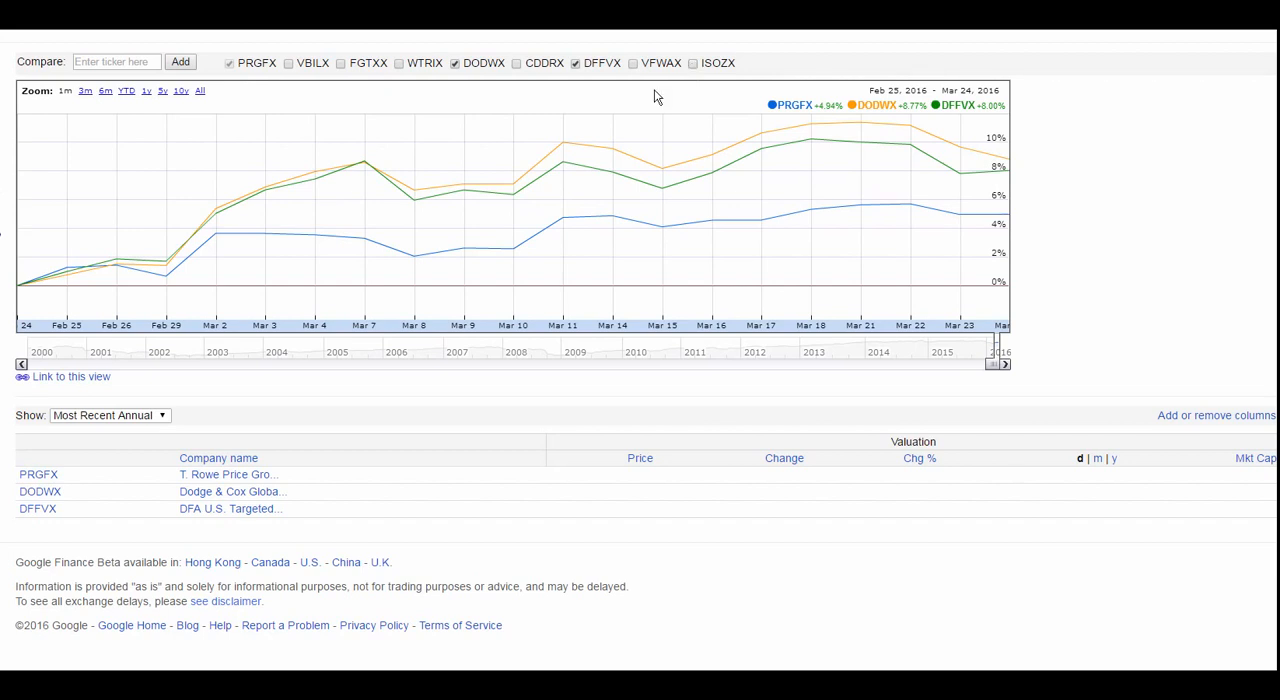
mouse_move(104, 92)
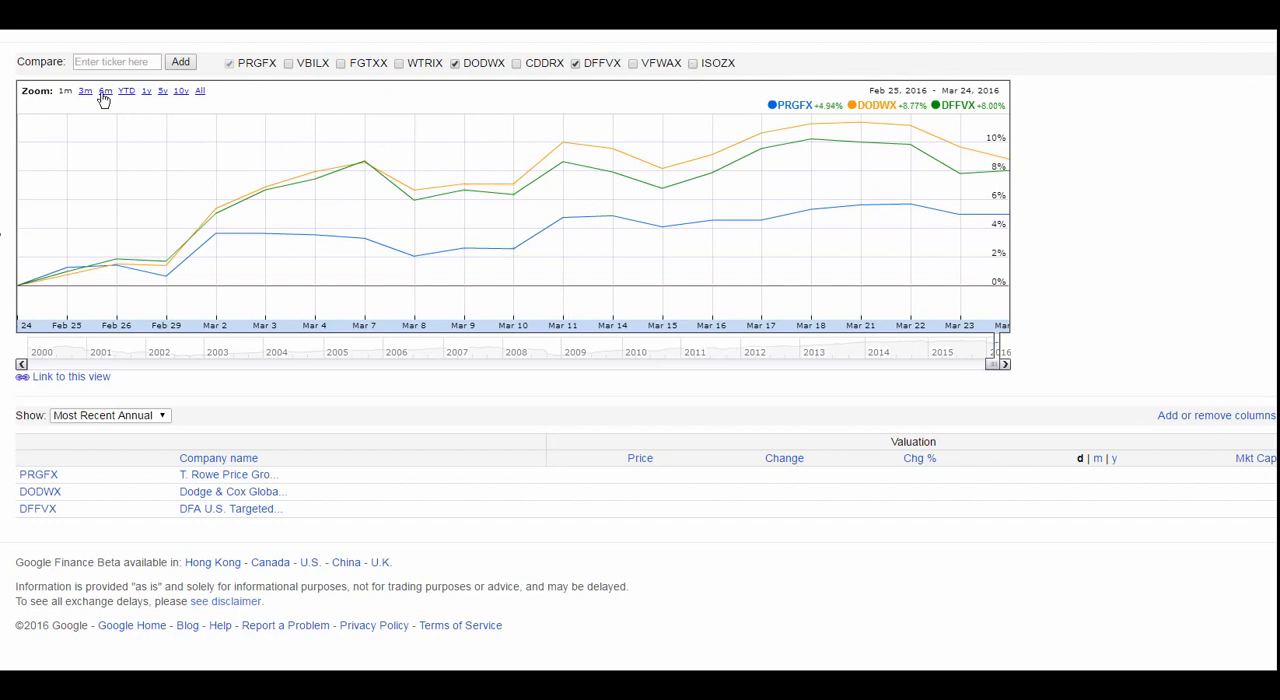
Widen the three-fund chart to five years, April 2011 to March 2016
click(104, 92)
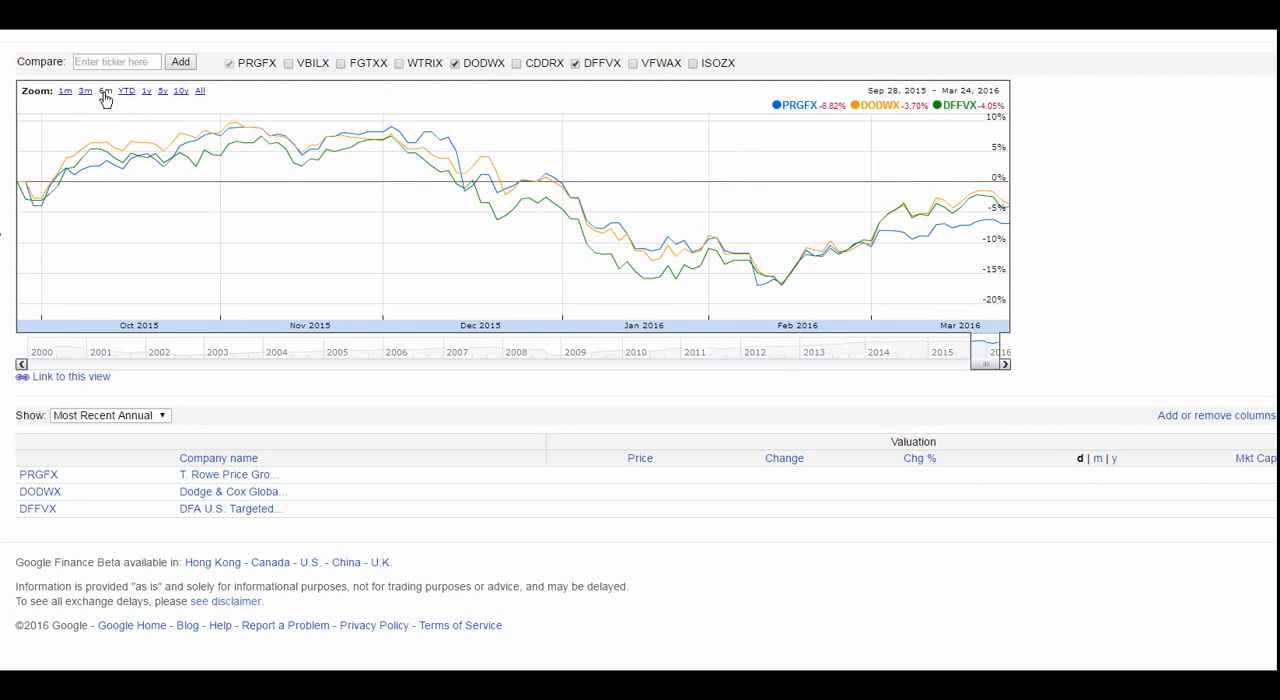
mouse_move(162, 94)
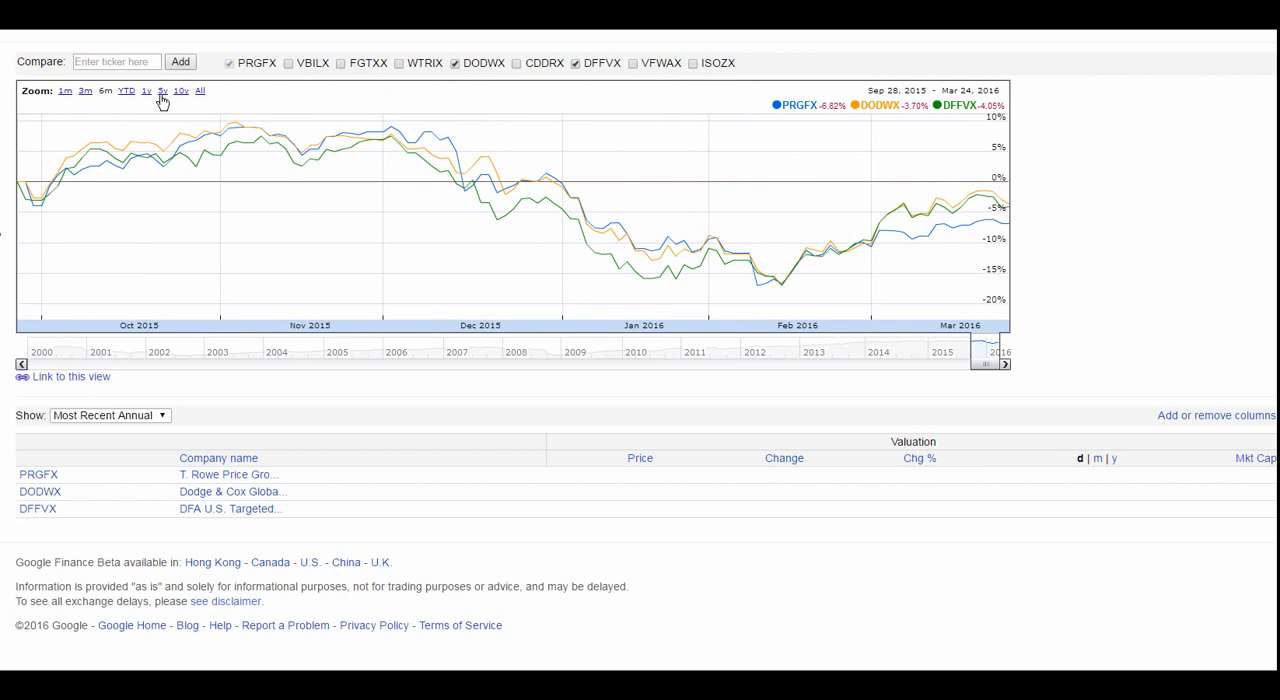
click(162, 92)
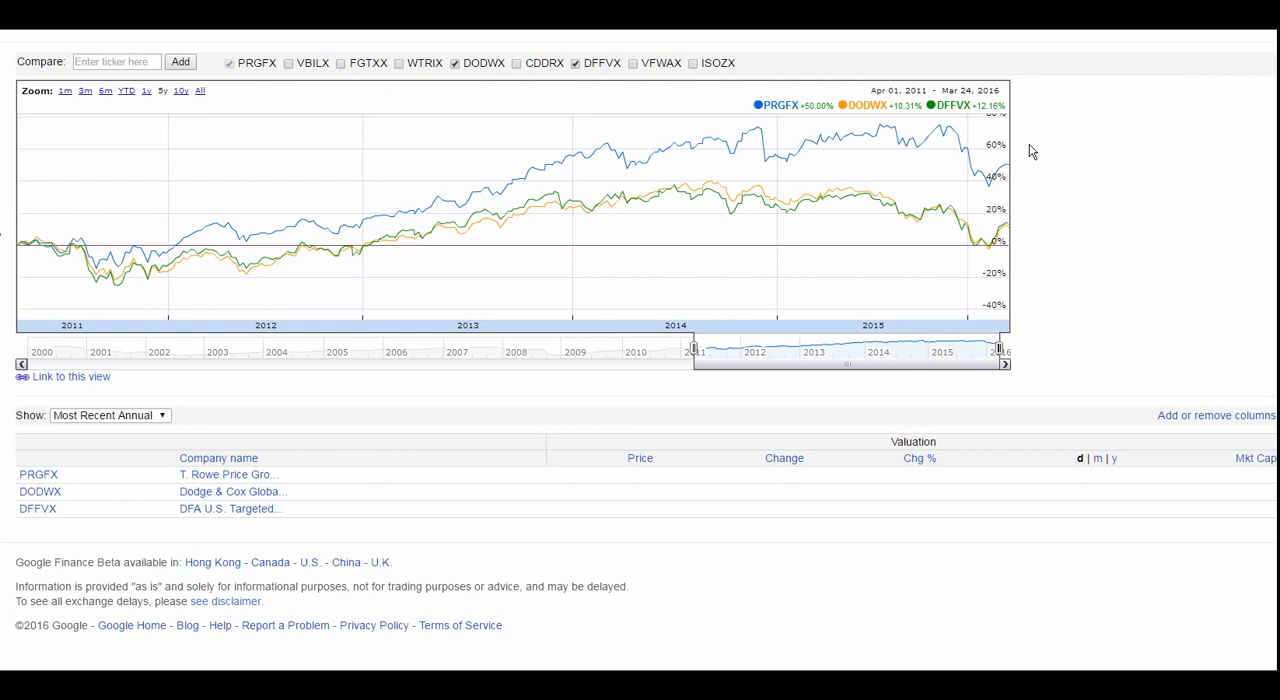
mouse_move(340, 52)
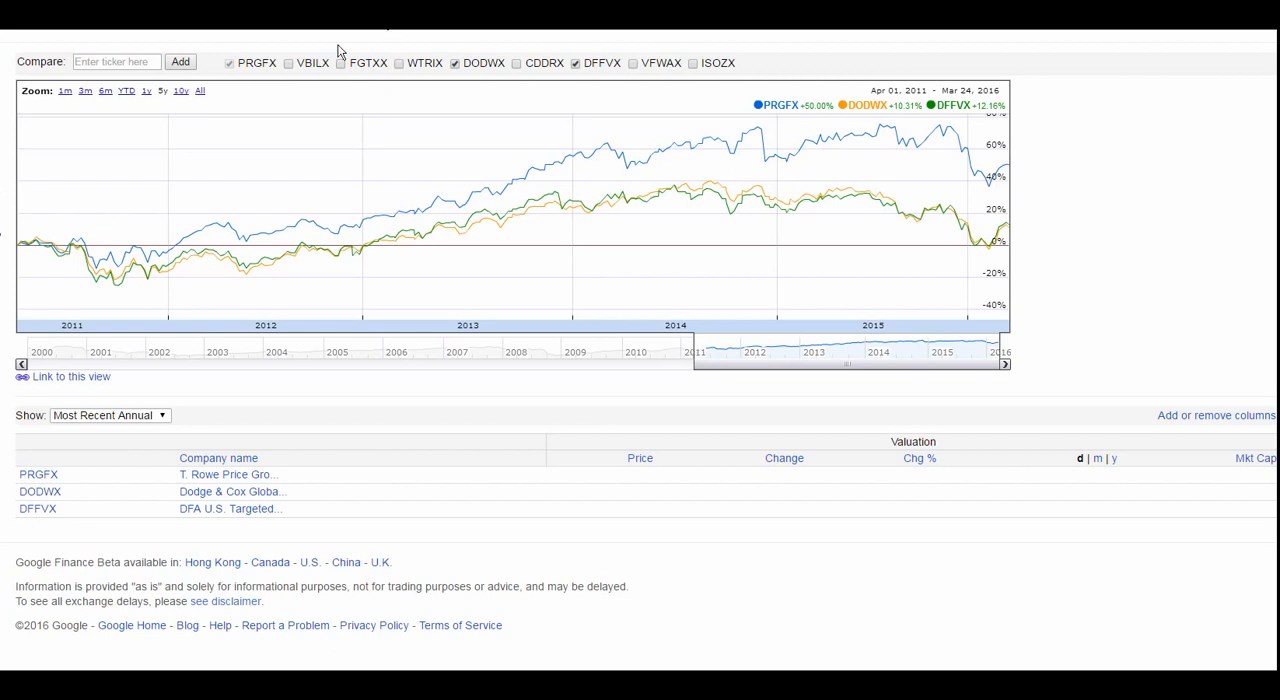